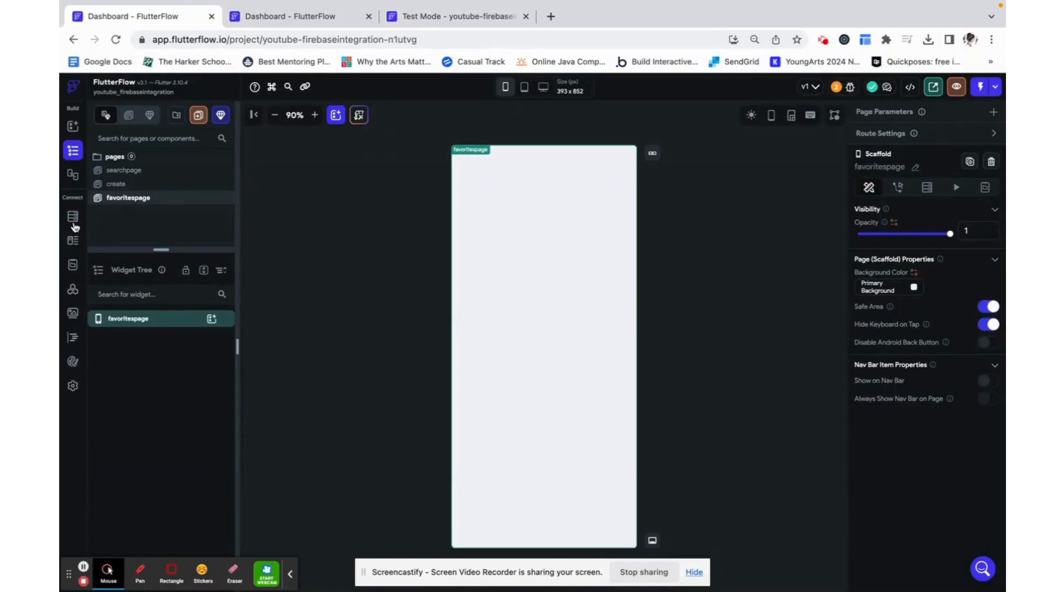
mouse_move(72, 216)
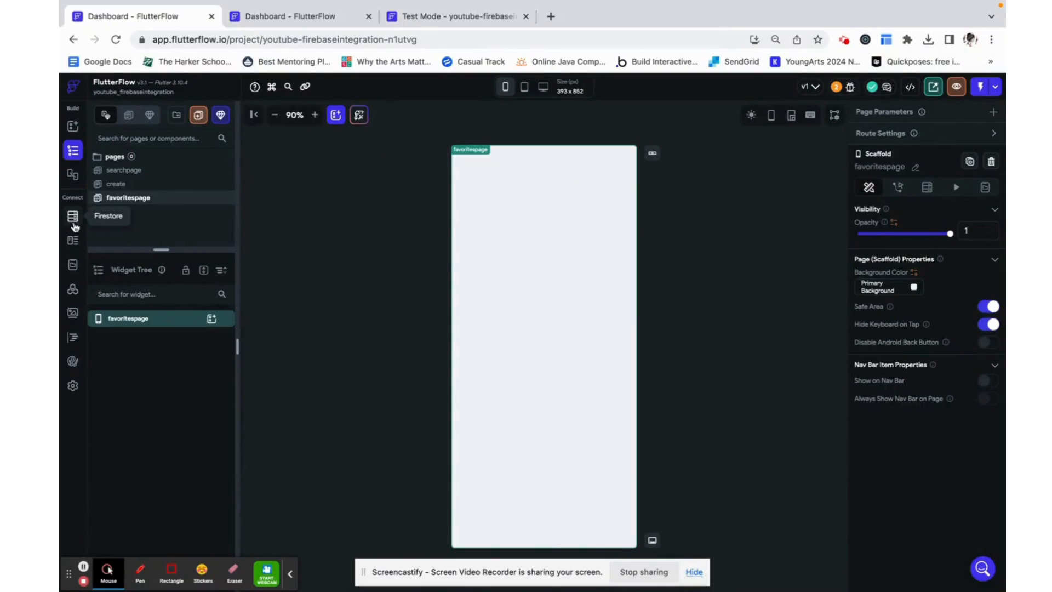
- Show the Firestore schemas for the user and fruit collections
left_click(72, 216)
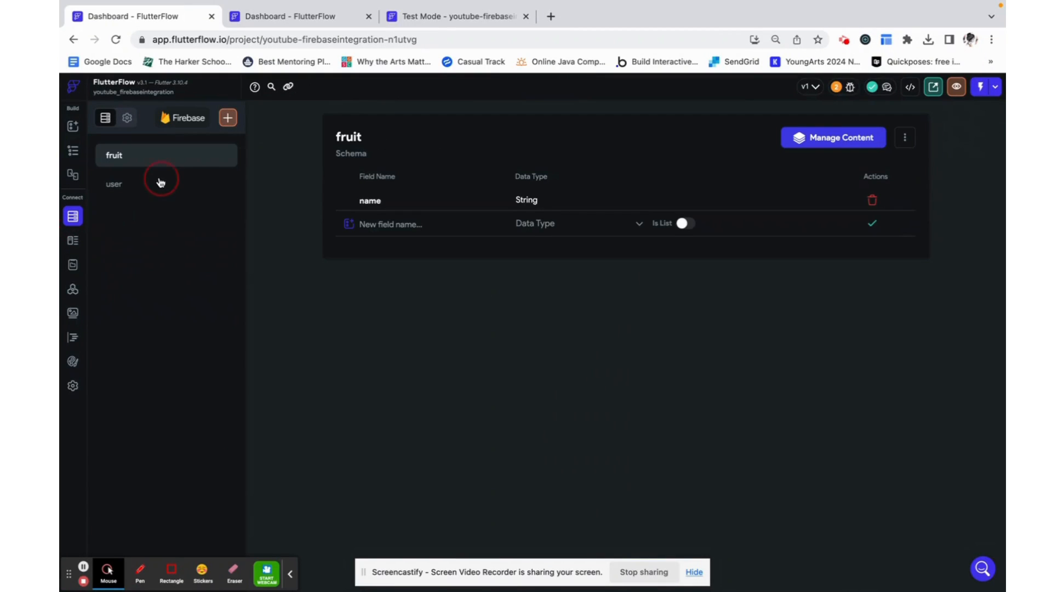
left_click(114, 183)
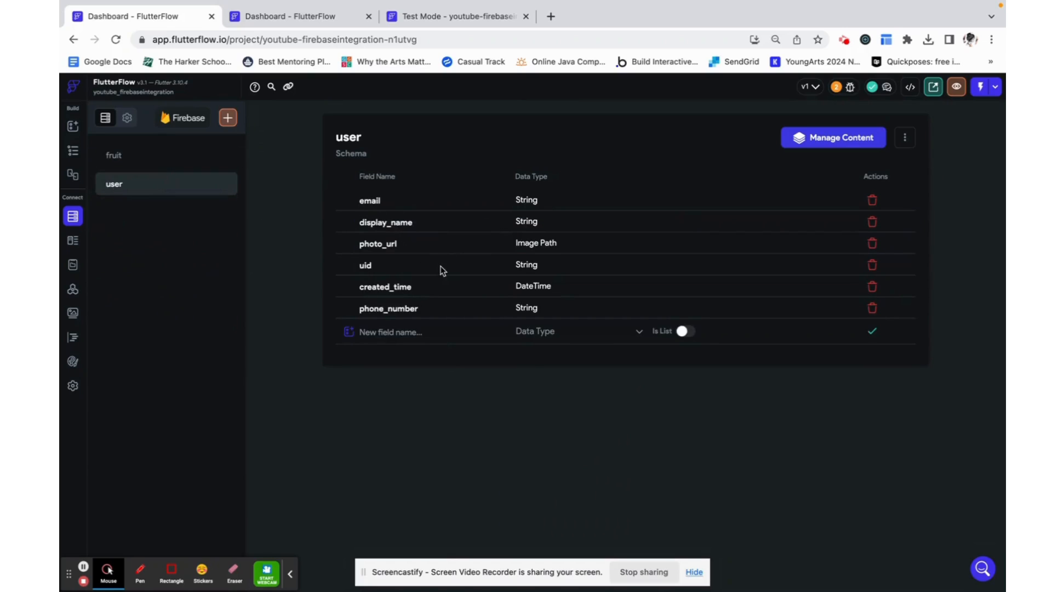
mouse_move(399, 396)
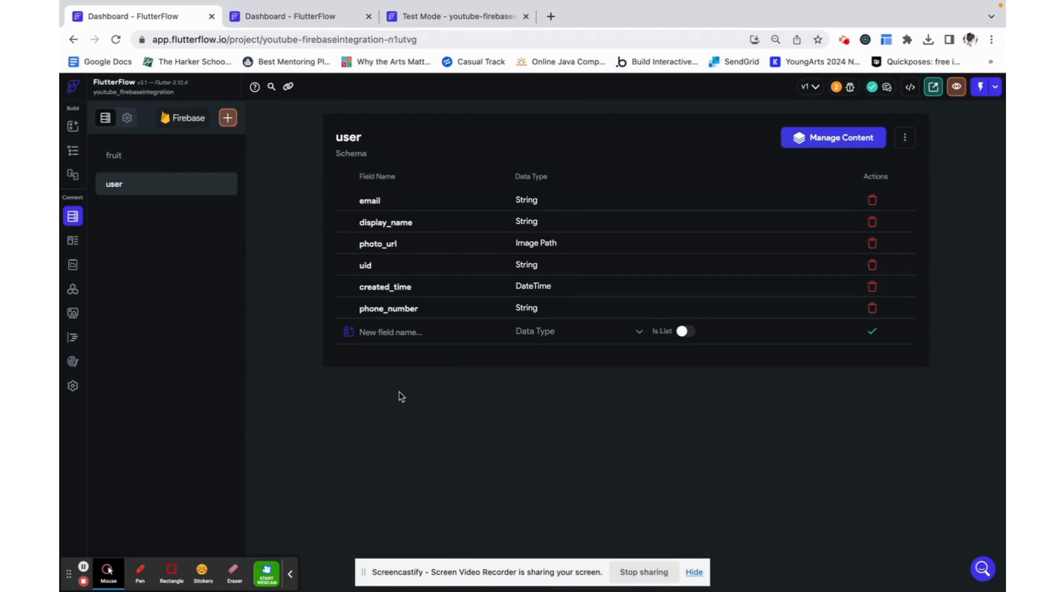
mouse_move(348, 345)
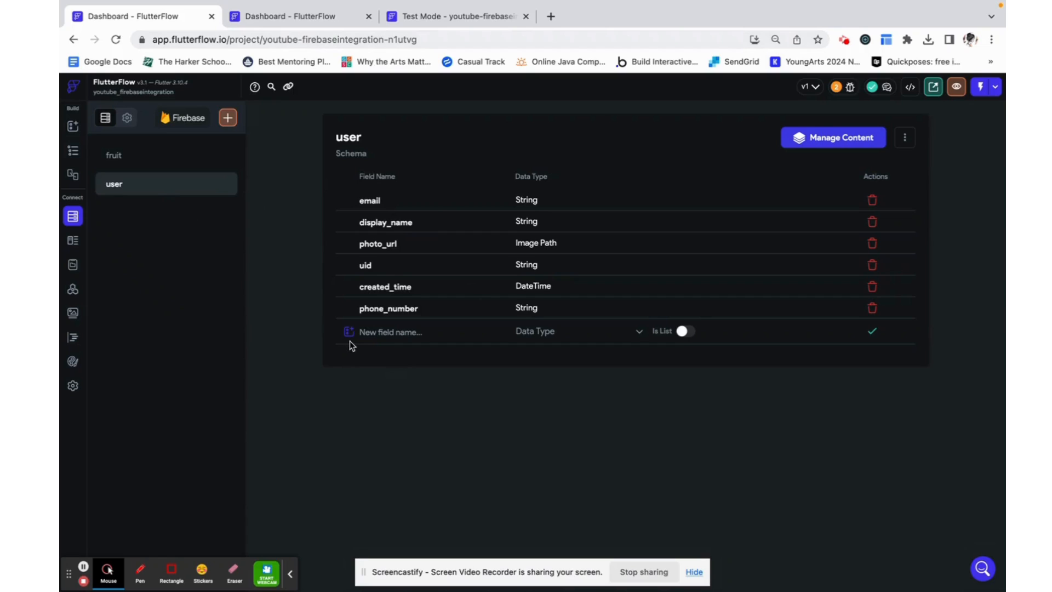
mouse_move(447, 385)
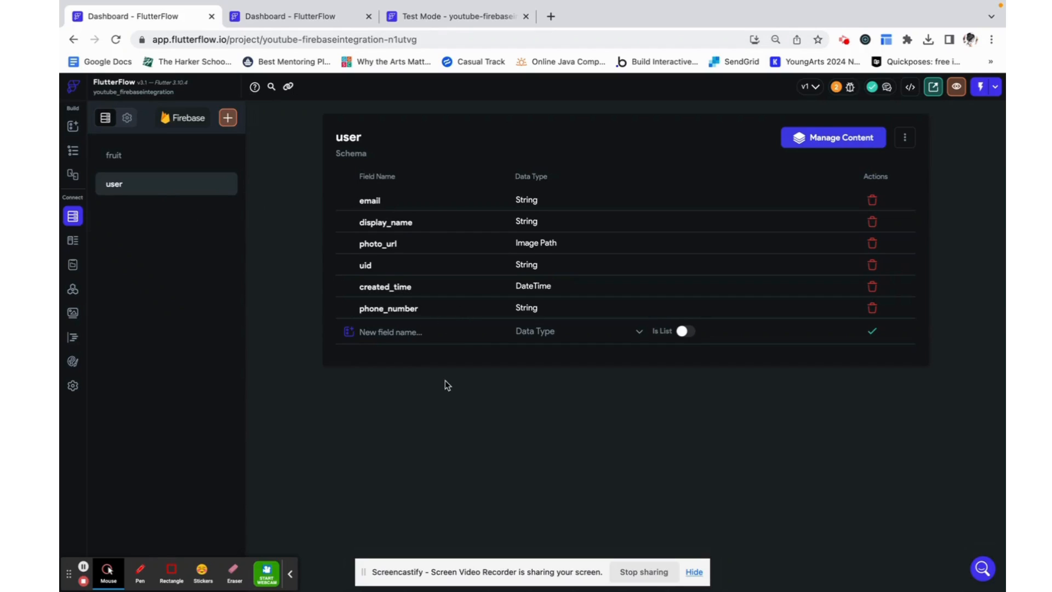
left_click(133, 154)
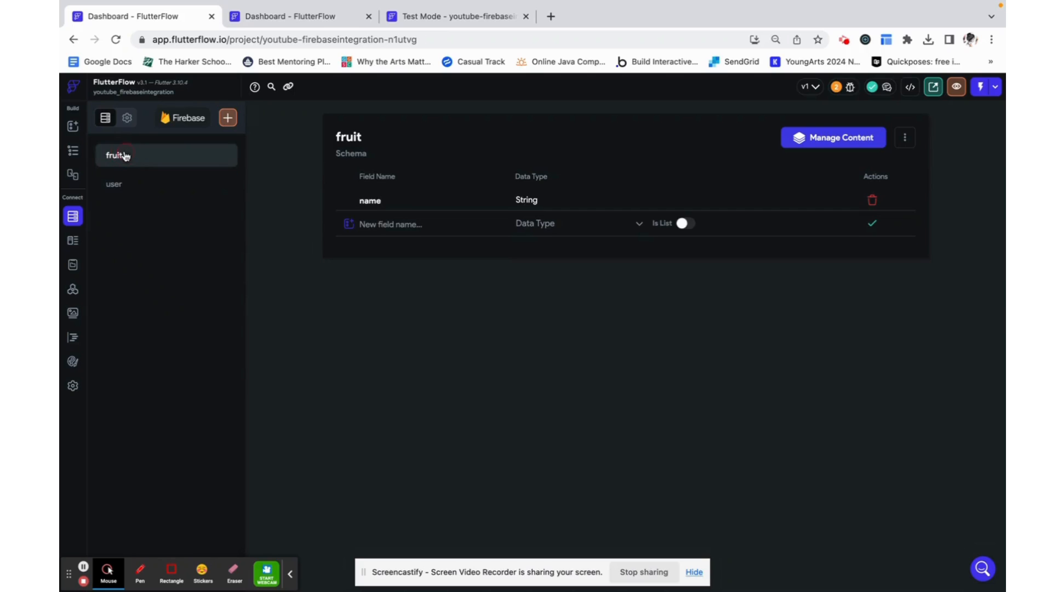
mouse_move(384, 143)
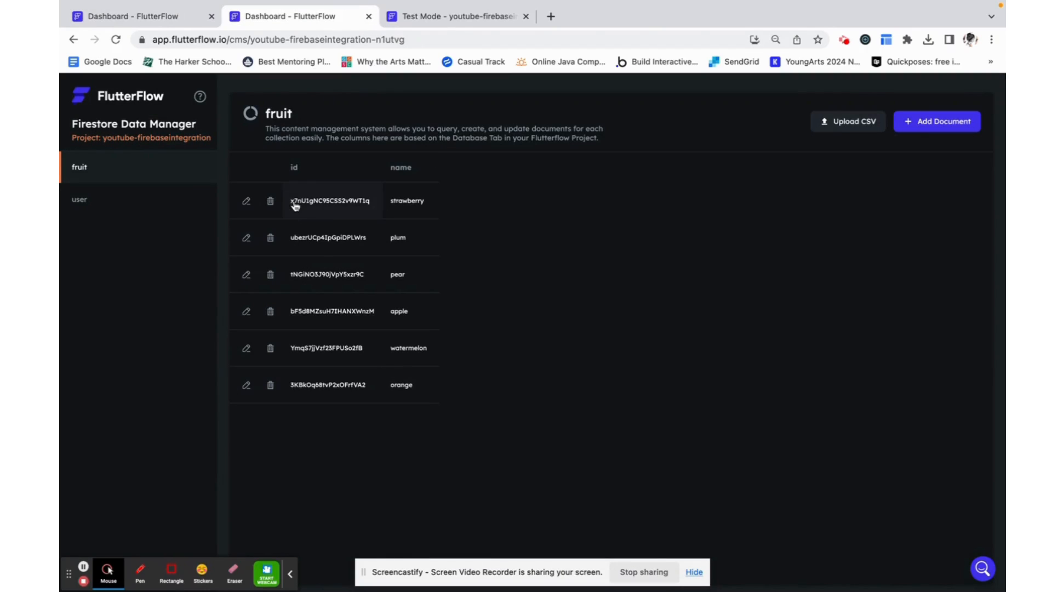
left_click(301, 17)
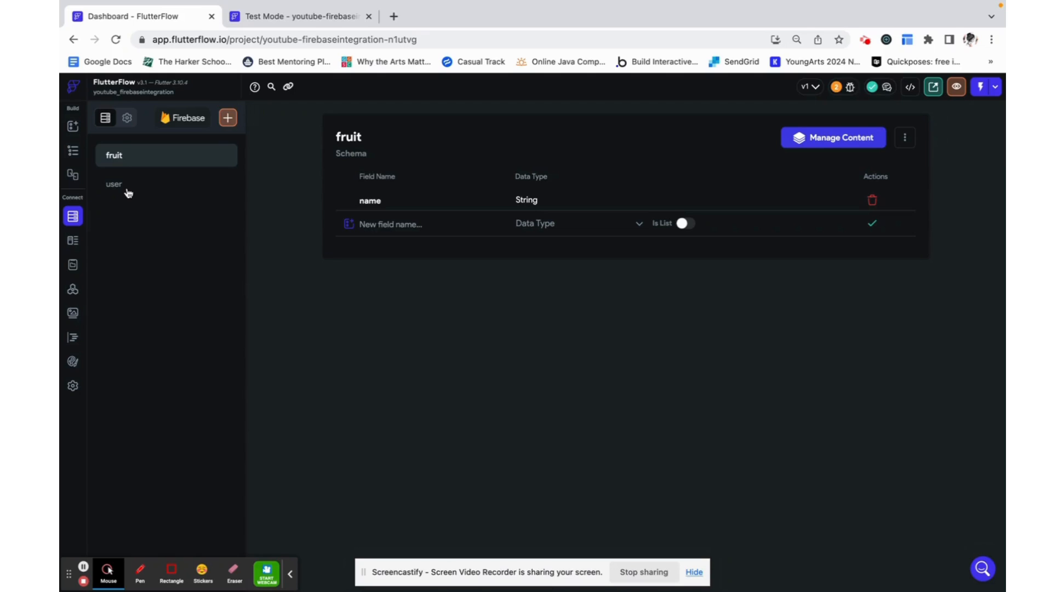
- View the user collection schema and start a new field row typing 'fruits'
left_click(114, 183)
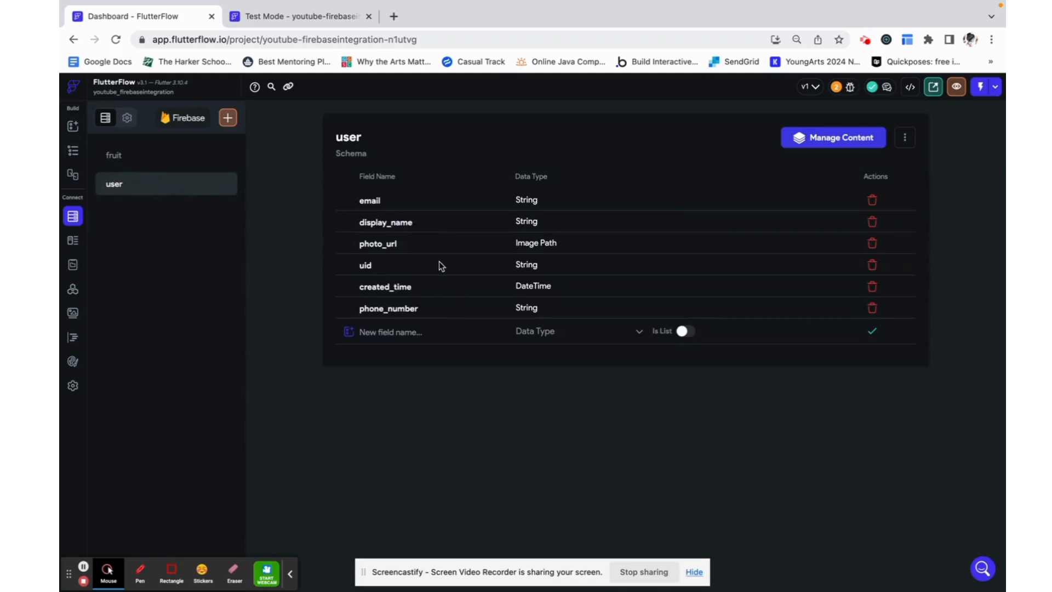
type("fruits")
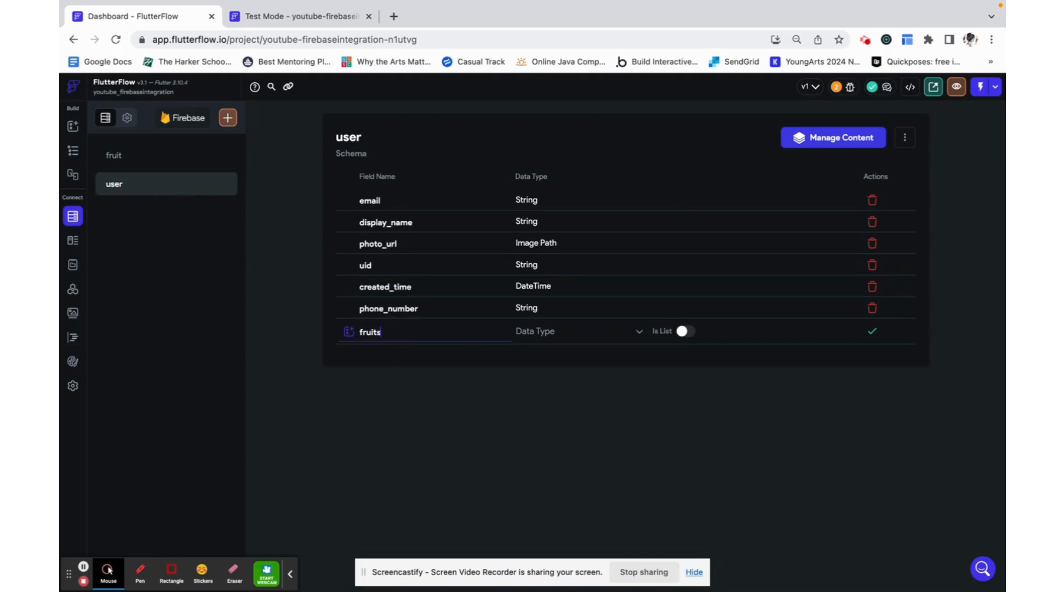
left_click(573, 331)
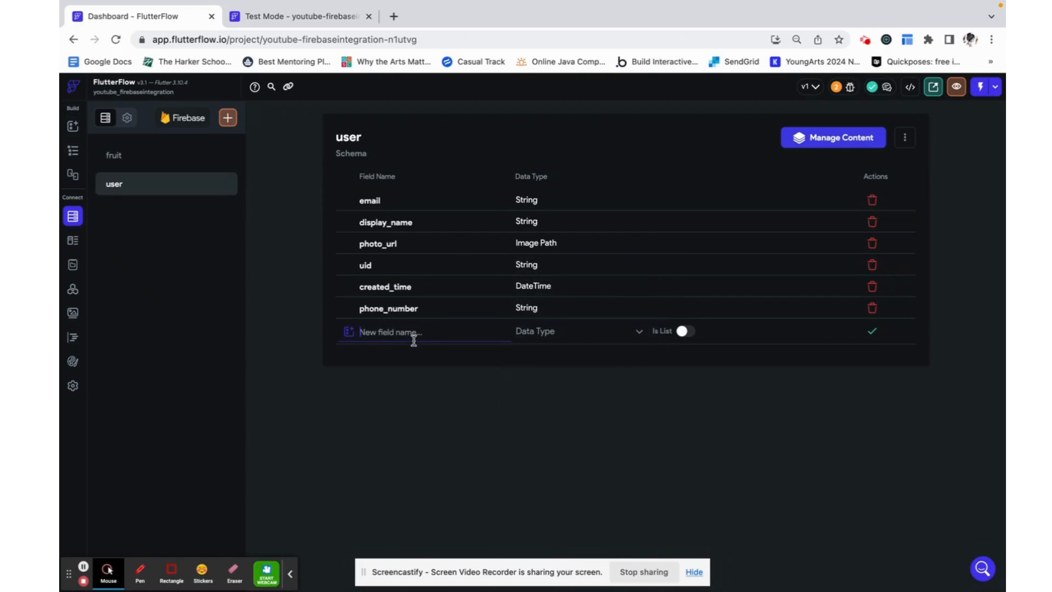
mouse_move(422, 356)
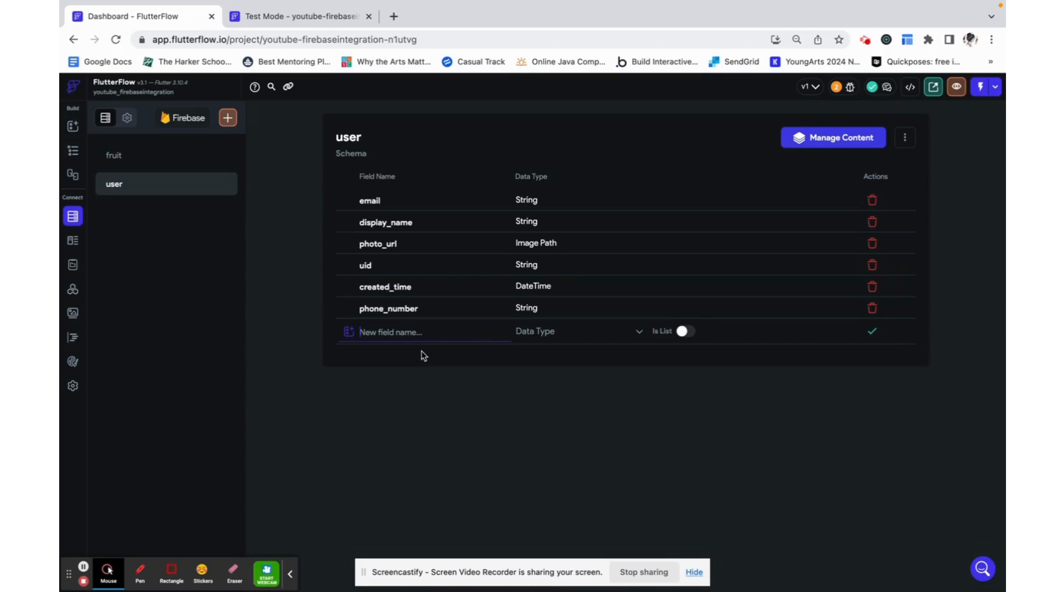
mouse_move(394, 423)
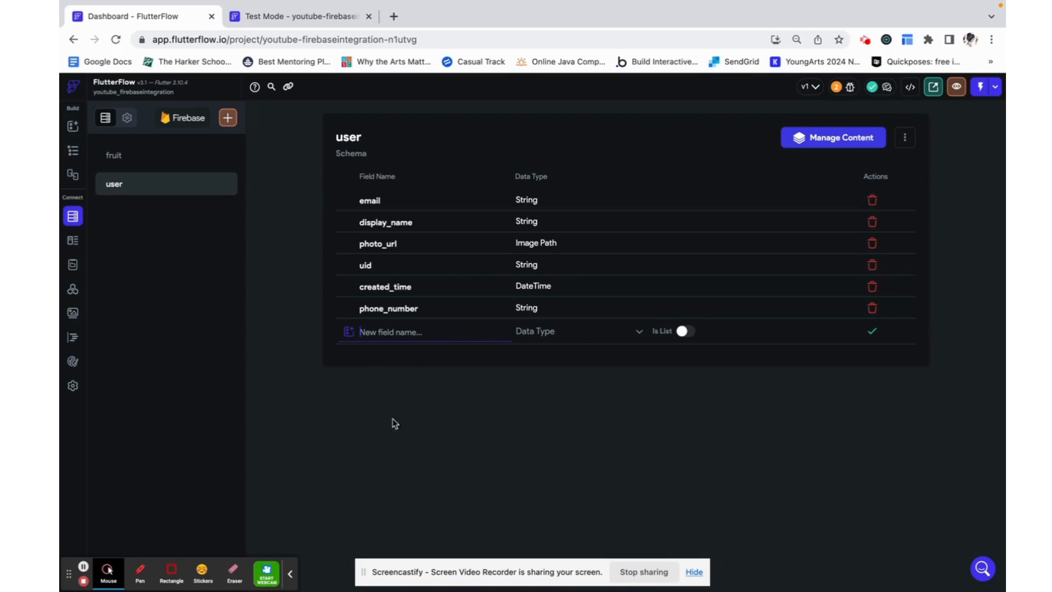
mouse_move(355, 125)
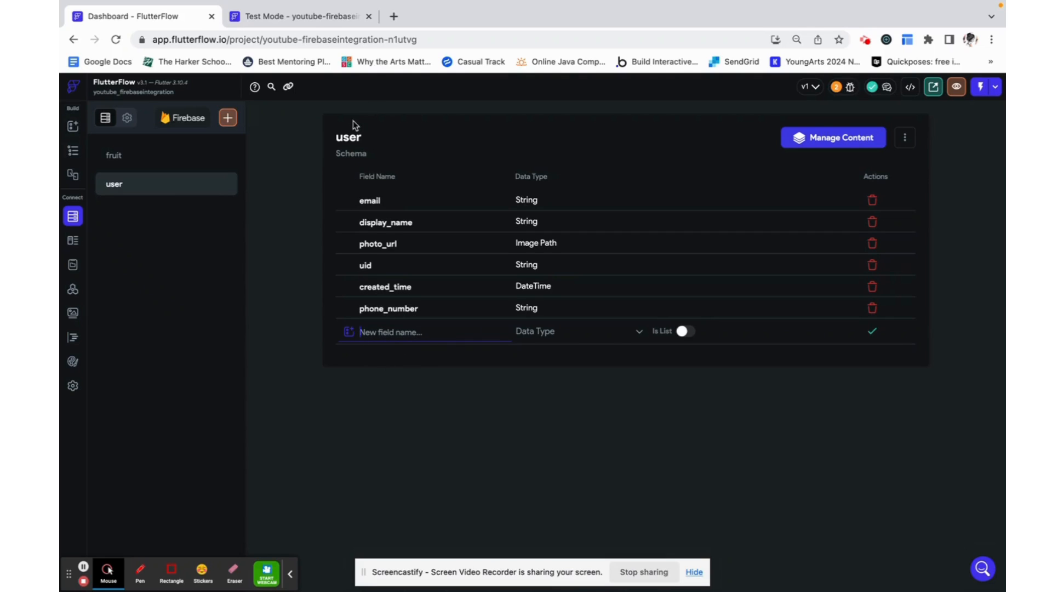
- Add a 'likes' field to fruit as a list of Document References to user
left_click(121, 154)
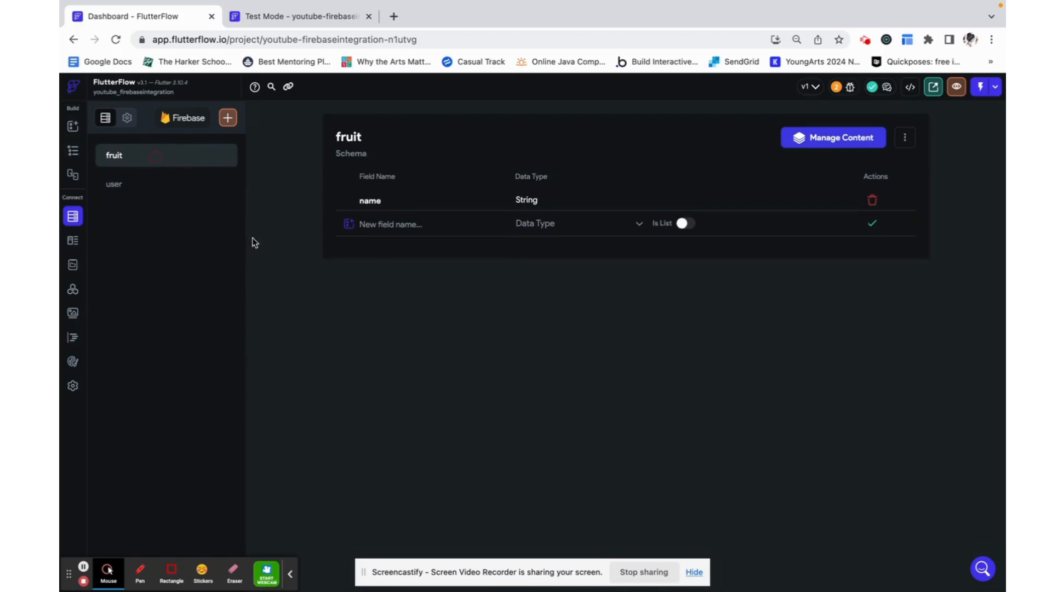
type("likes")
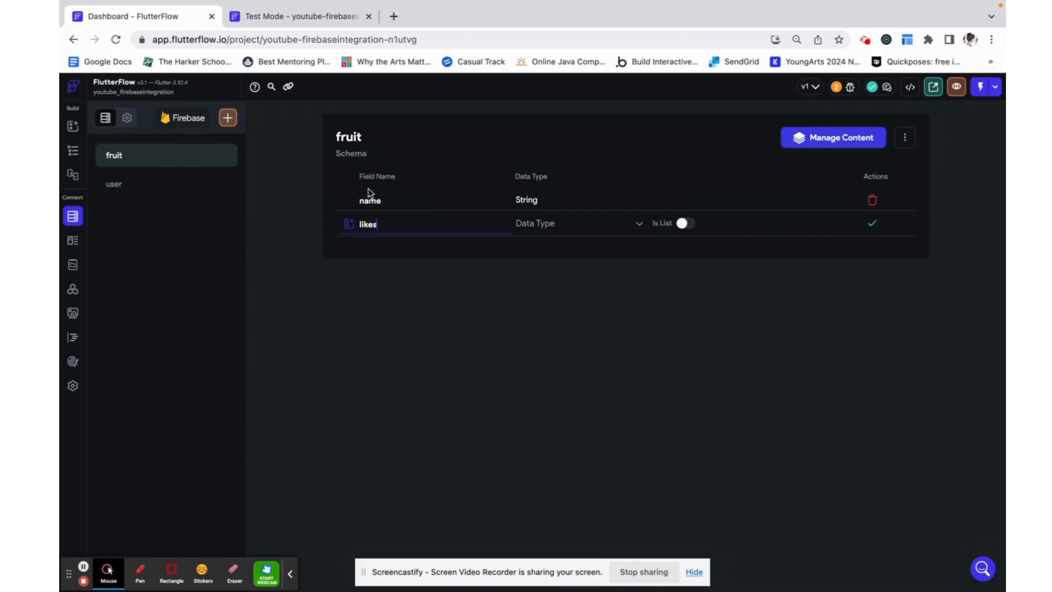
left_click(577, 222)
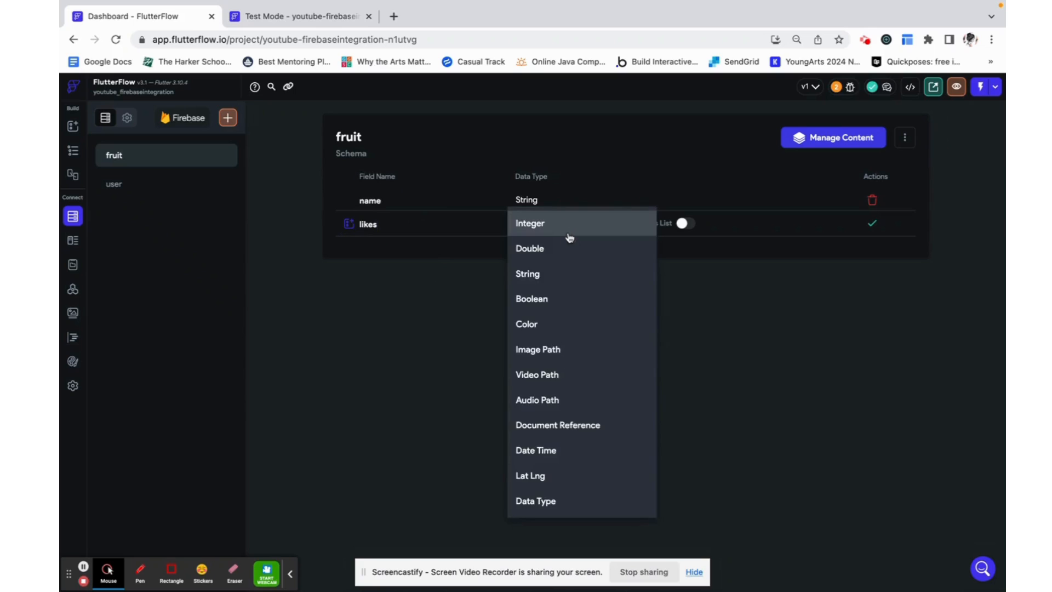
left_click(557, 425)
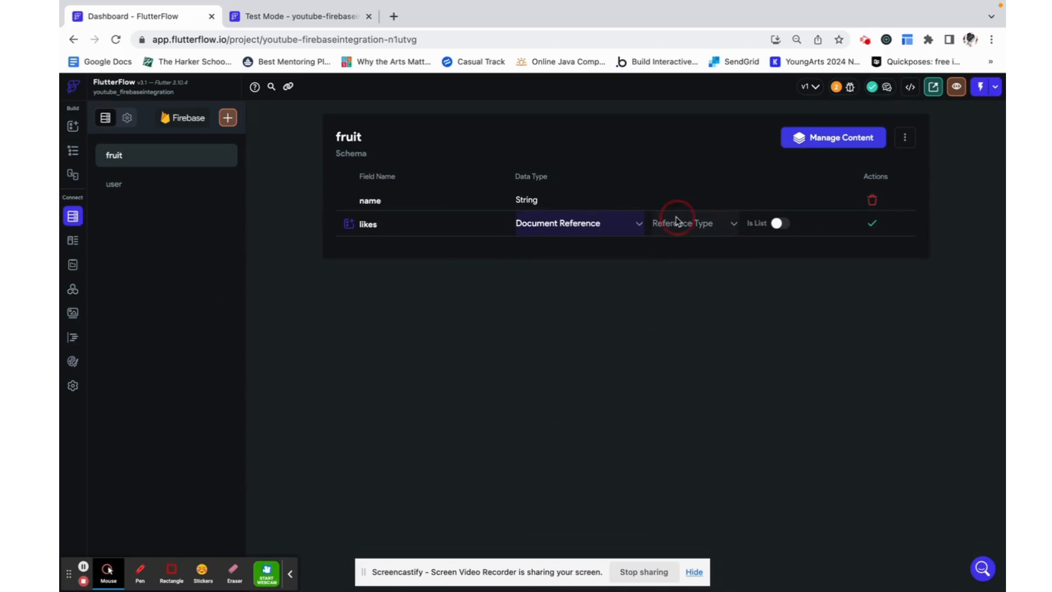
left_click(683, 223)
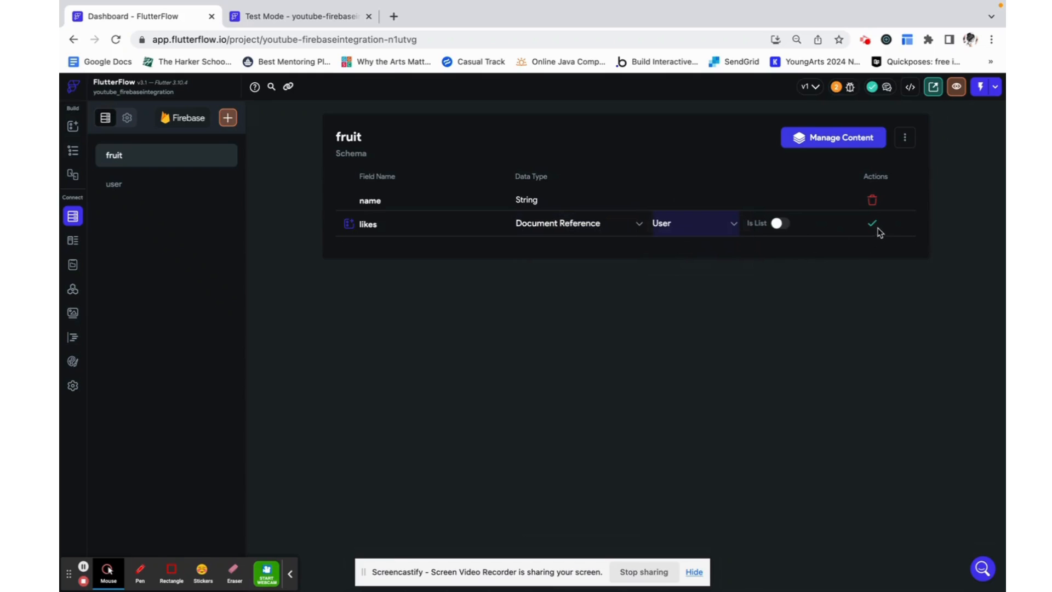
left_click(779, 223)
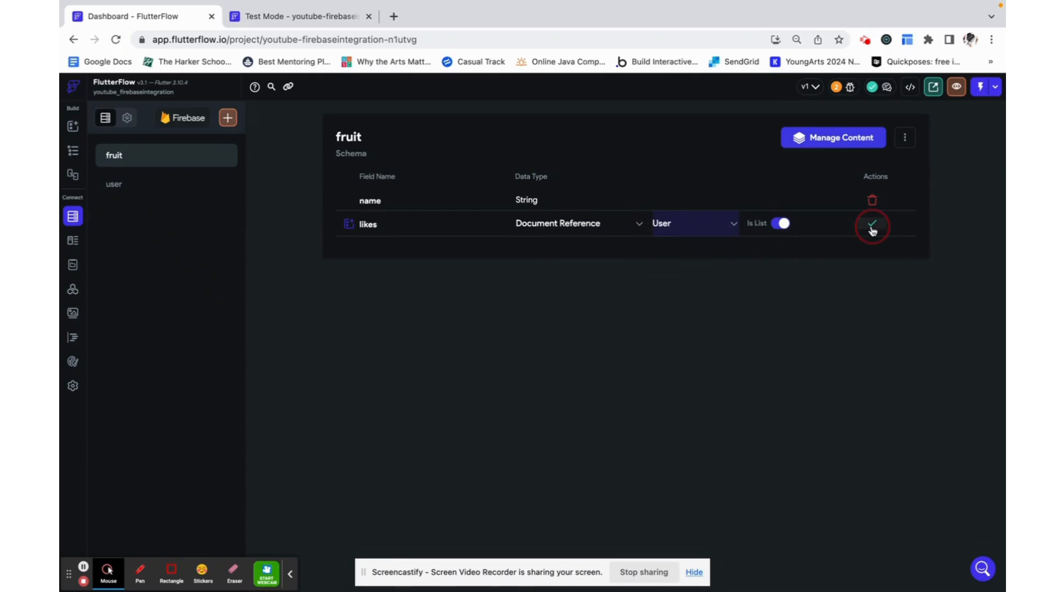
left_click(871, 223)
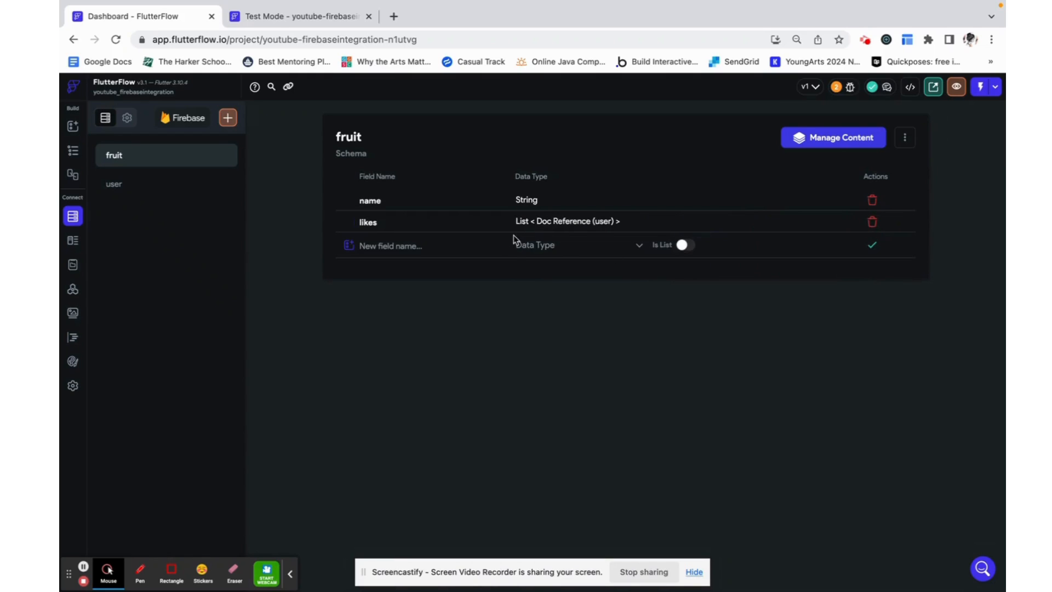
mouse_move(329, 161)
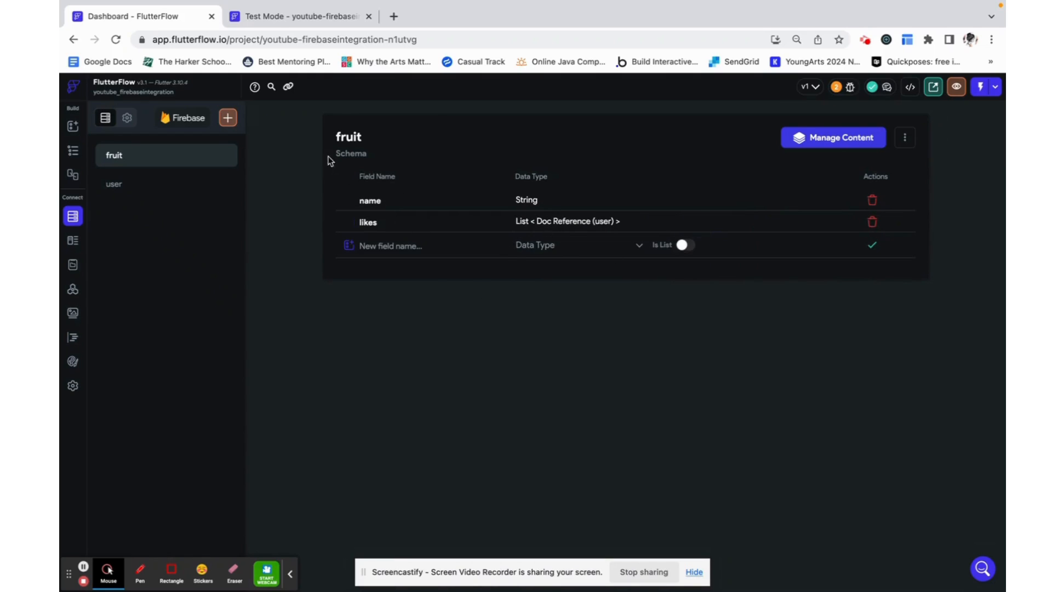
mouse_move(520, 309)
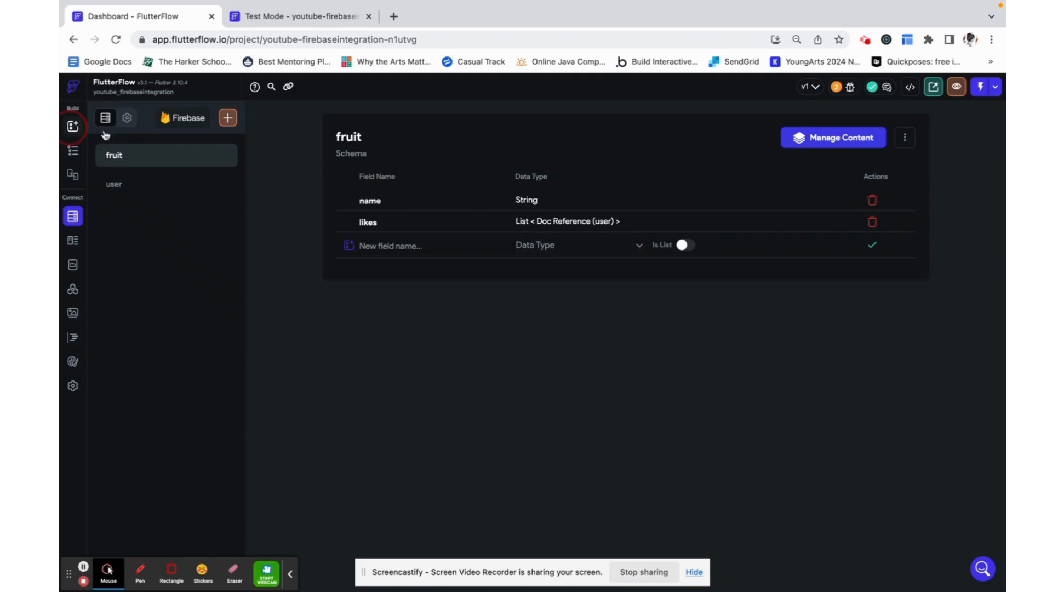
- Build the favorites page as ListView > Card > Text showing Hello World
left_click(72, 126)
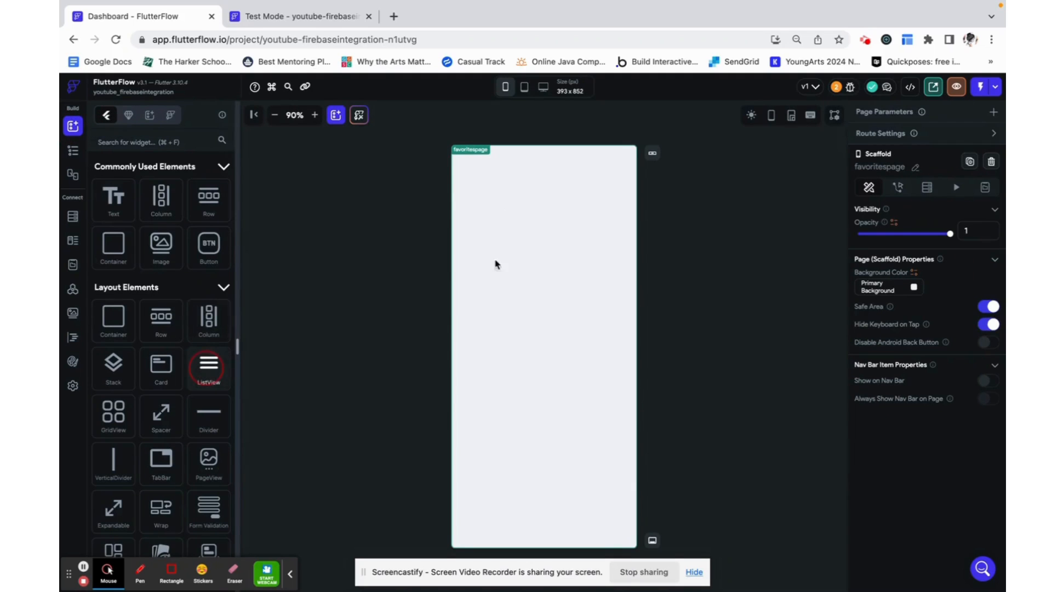
left_click(208, 368)
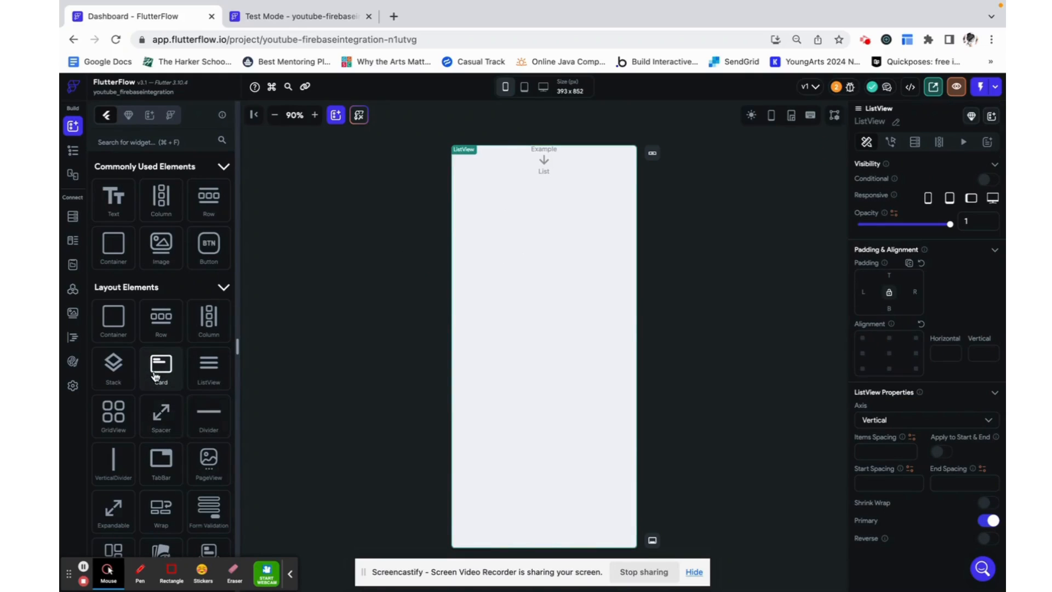
left_click(160, 368)
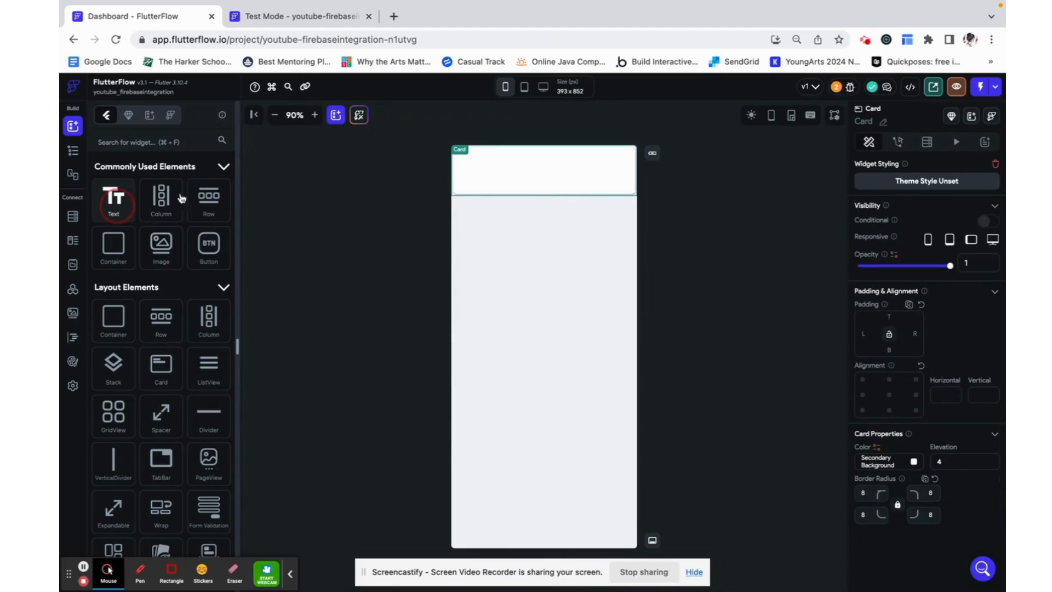
left_click(113, 199)
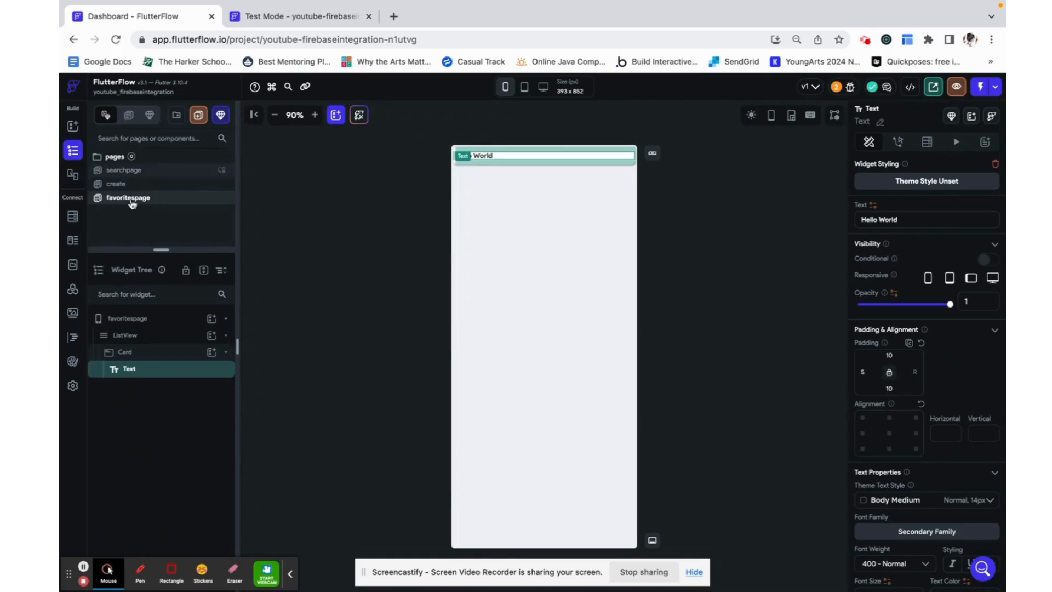
- Wrap the Hello World text in a Row and search 'toggle' for a ToggleIcon
left_click(146, 369)
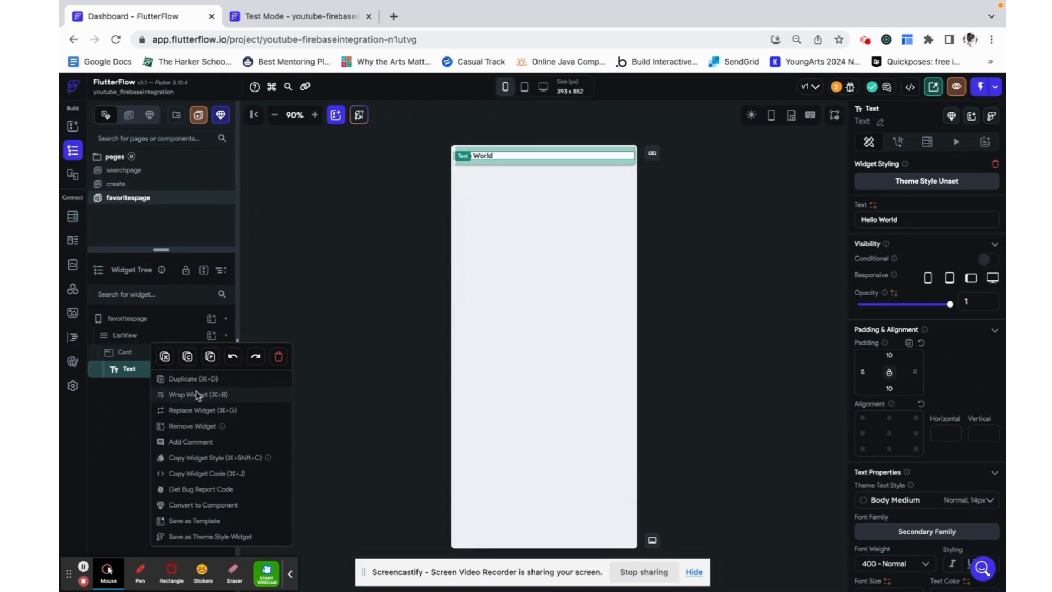
left_click(197, 393)
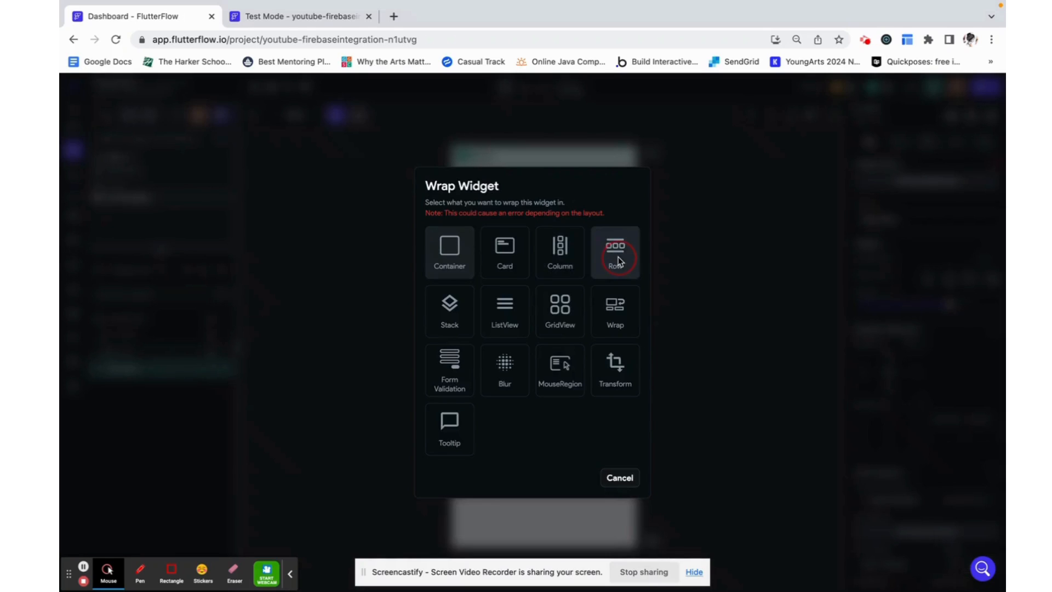
left_click(614, 252)
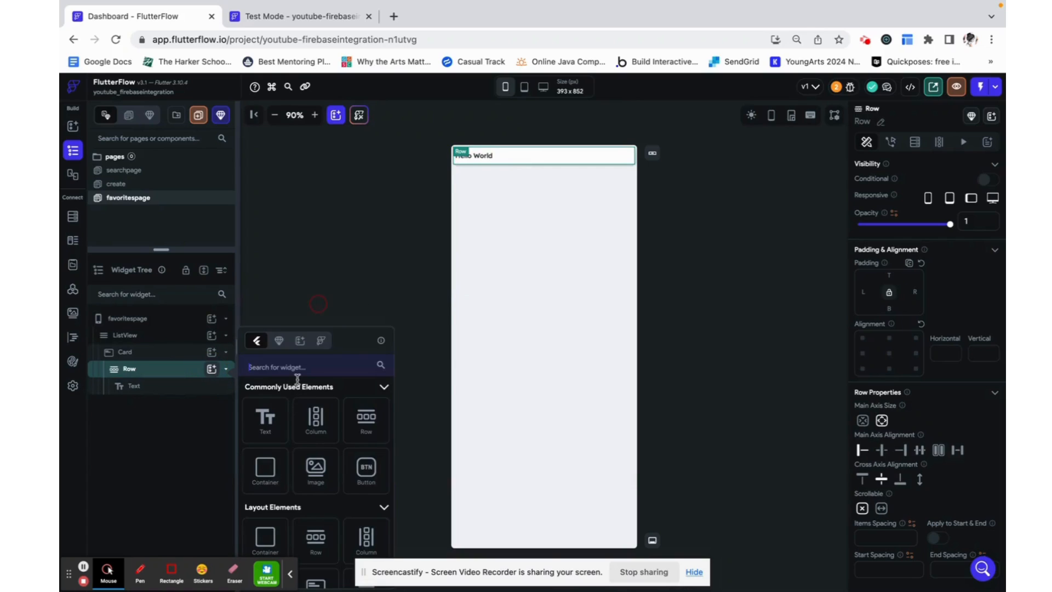
type("toggle")
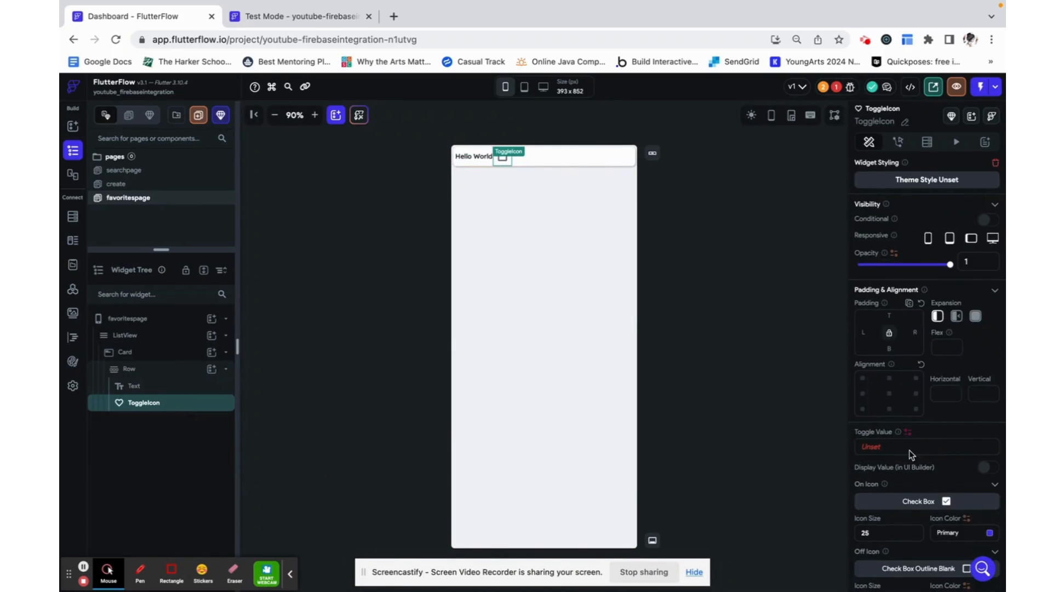
- Set the On Icon to the filled Favorite heart in red #e21c3d
scroll("down", 3)
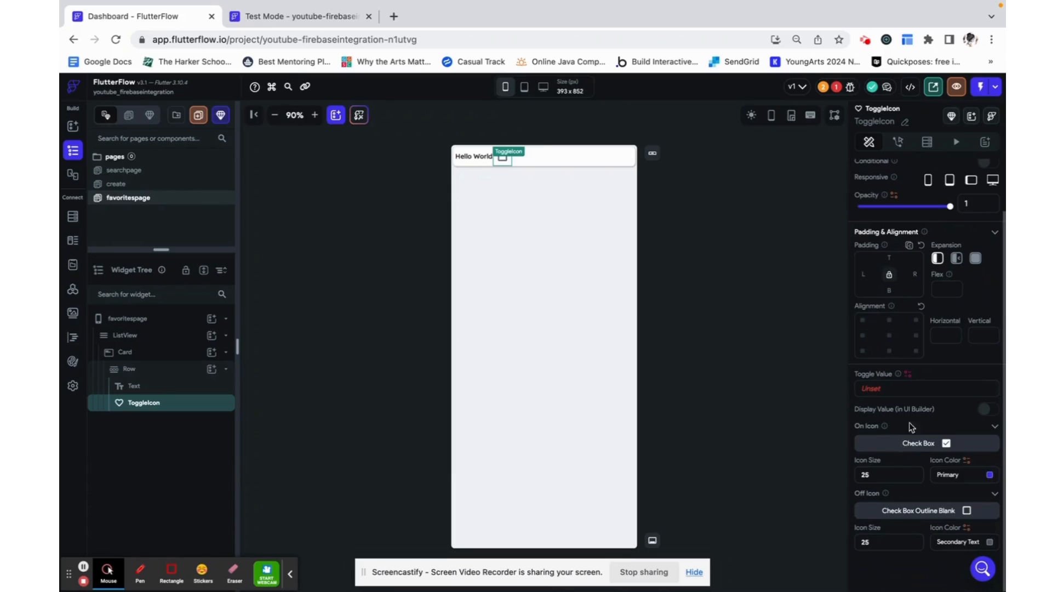
left_click(926, 443)
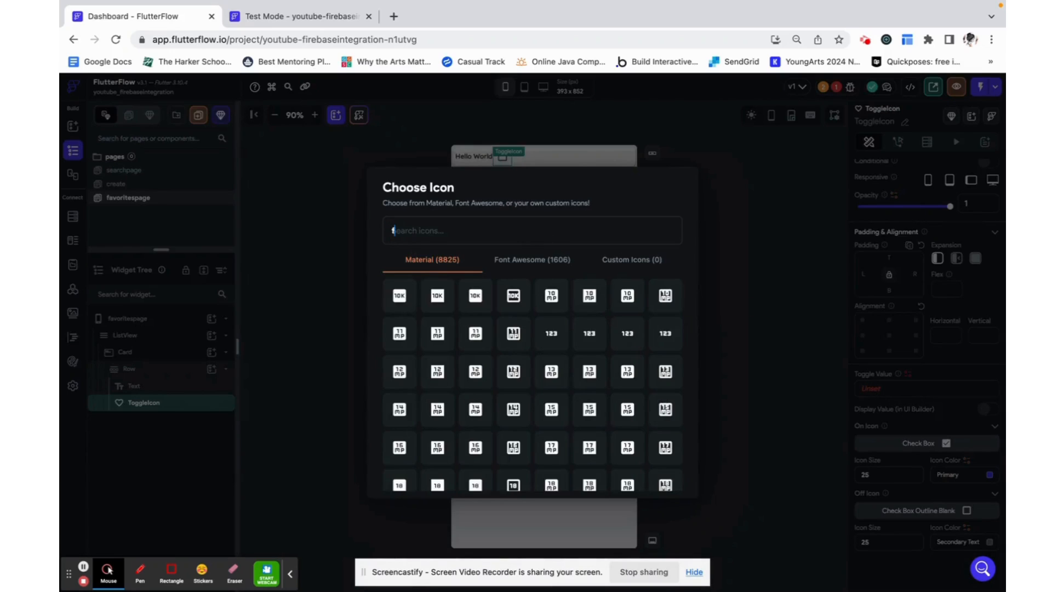
type("favor")
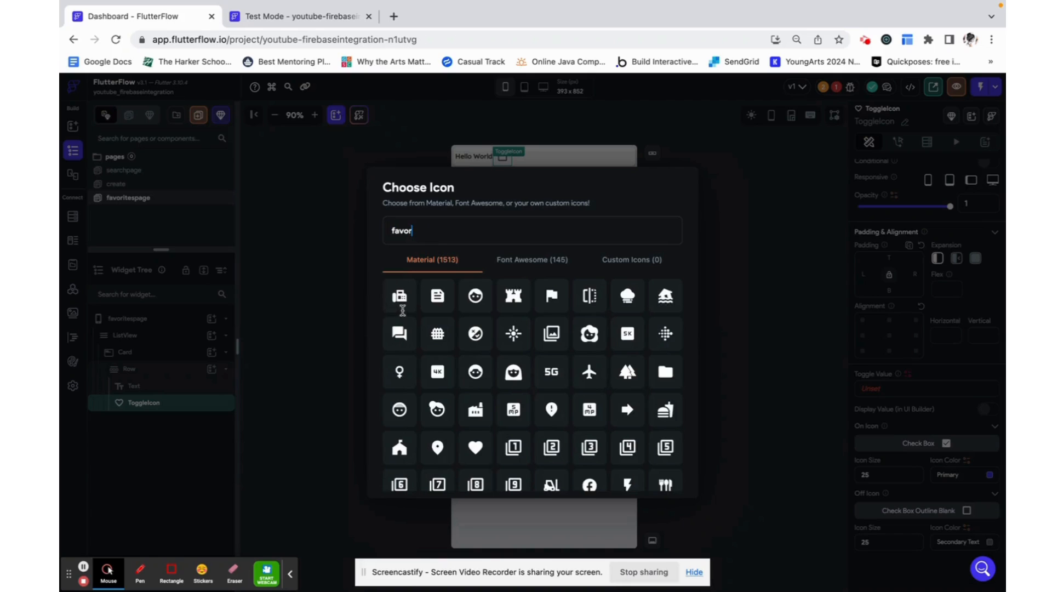
left_click(475, 447)
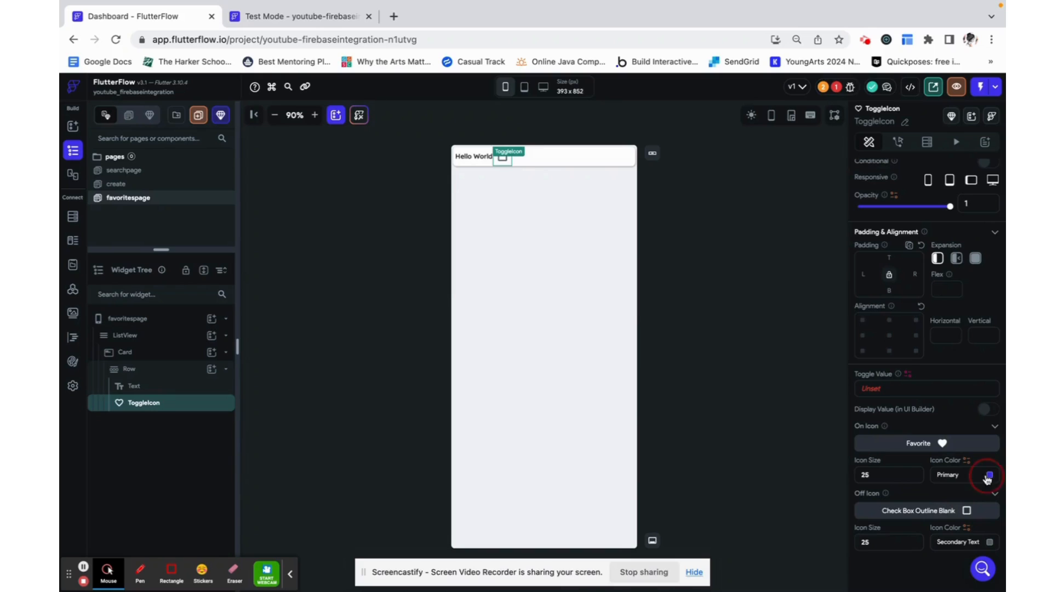
left_click(988, 477)
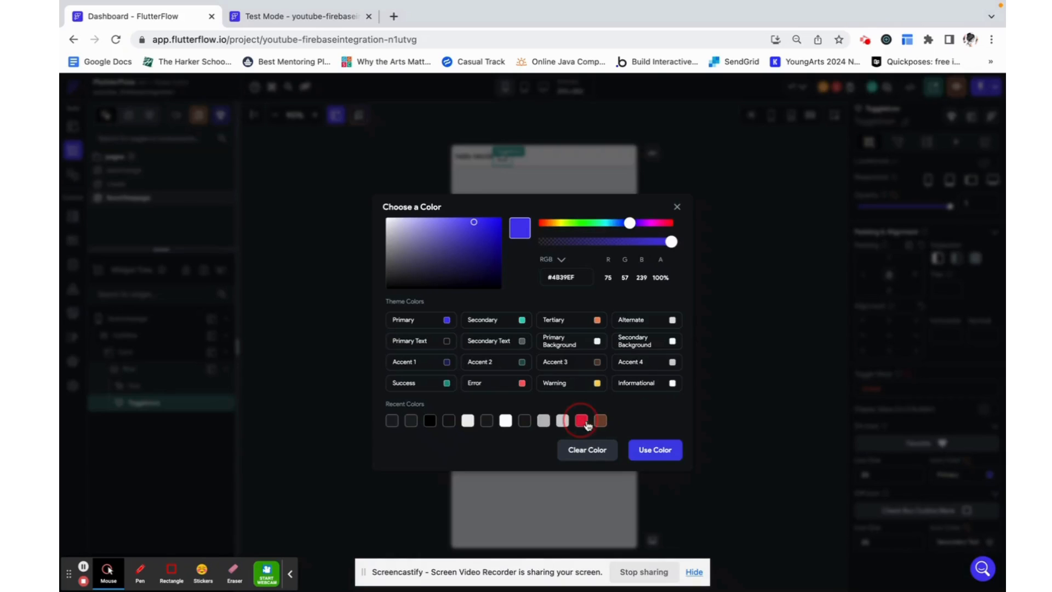
left_click(653, 449)
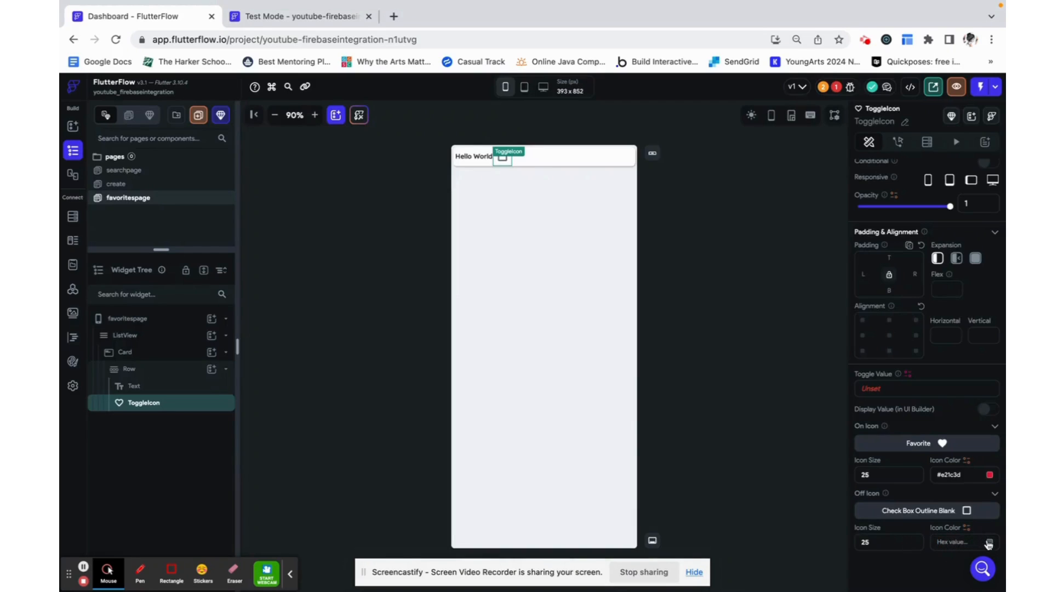
- Set the Off Icon to the red Favorite Border Rounded heart and select the row and list
left_click(988, 543)
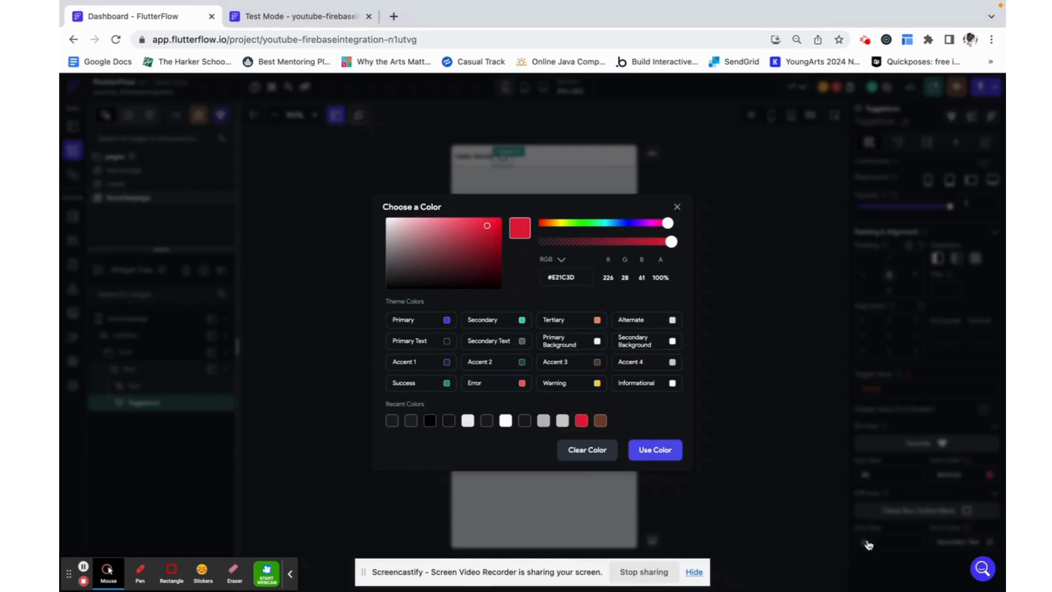
left_click(653, 450)
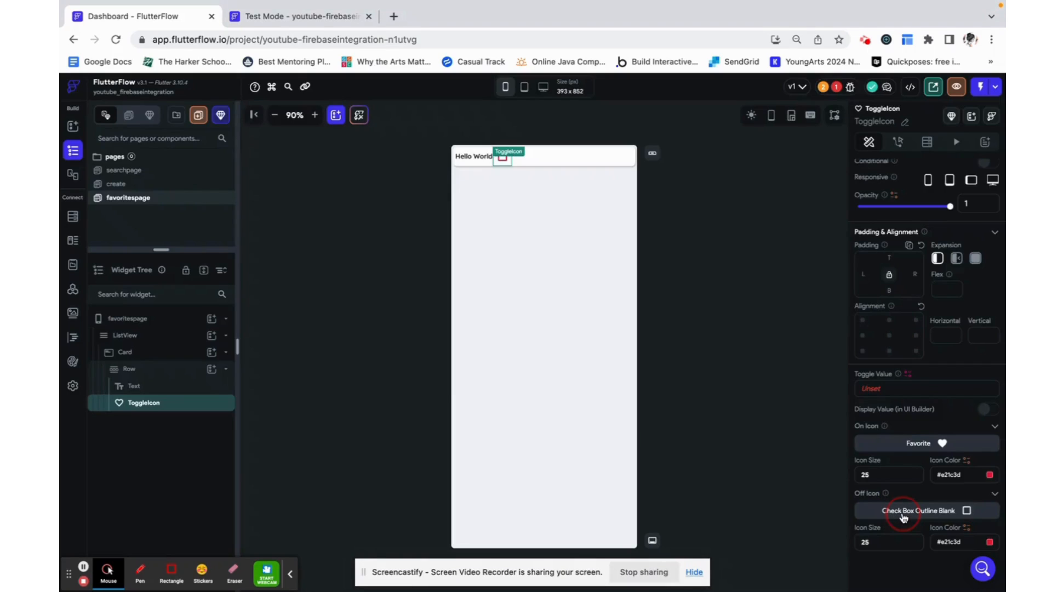
left_click(902, 510)
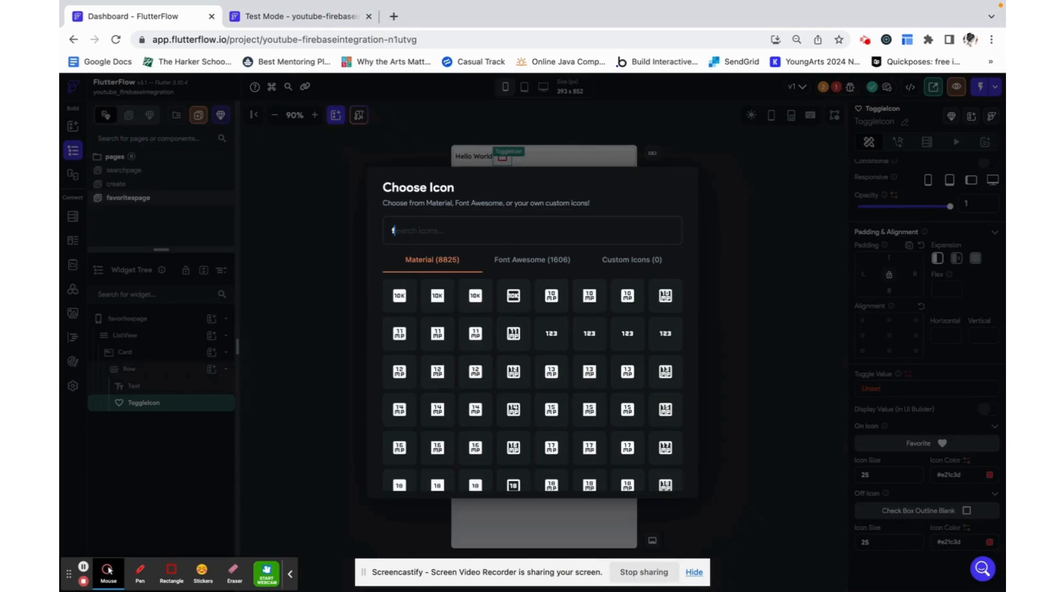
type("favor")
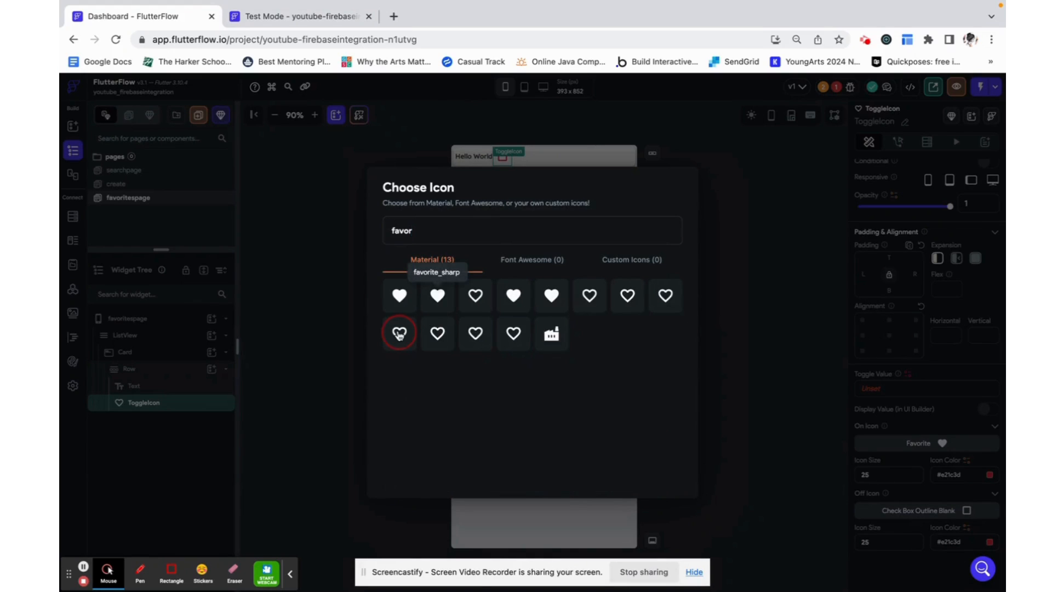
left_click(399, 334)
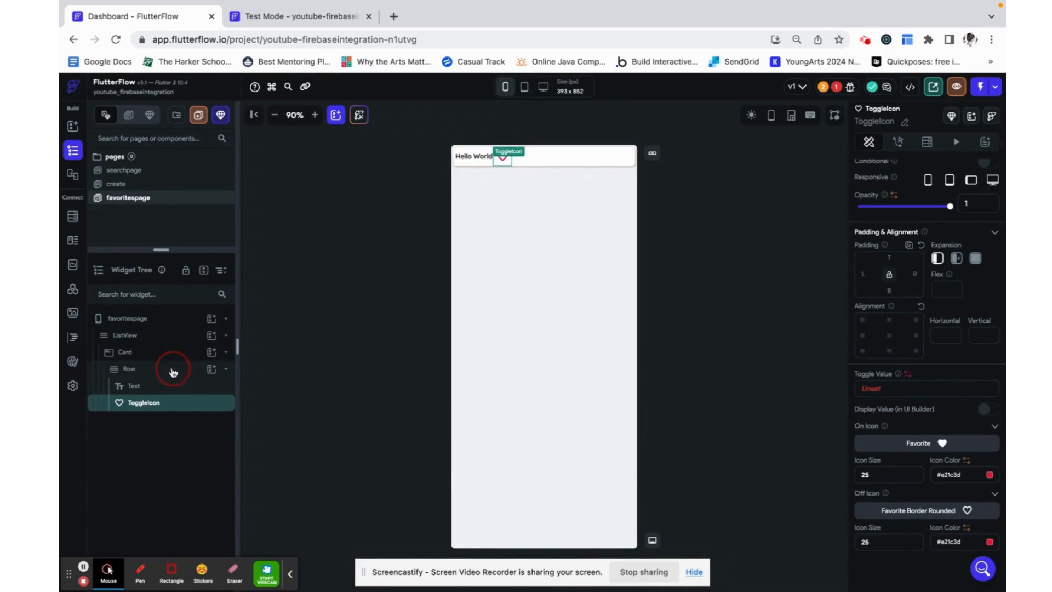
left_click(130, 368)
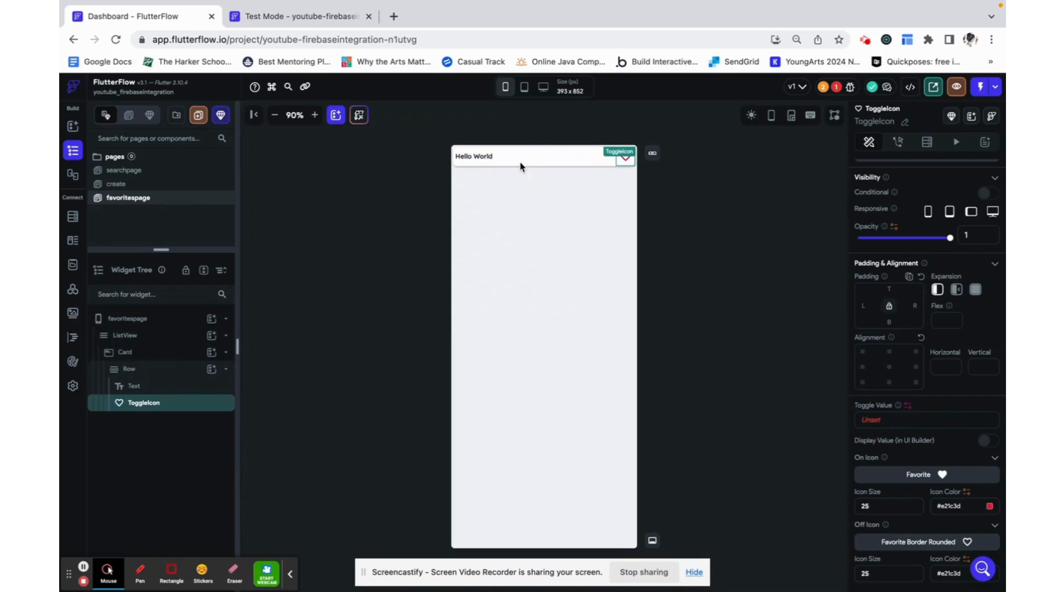
left_click(125, 336)
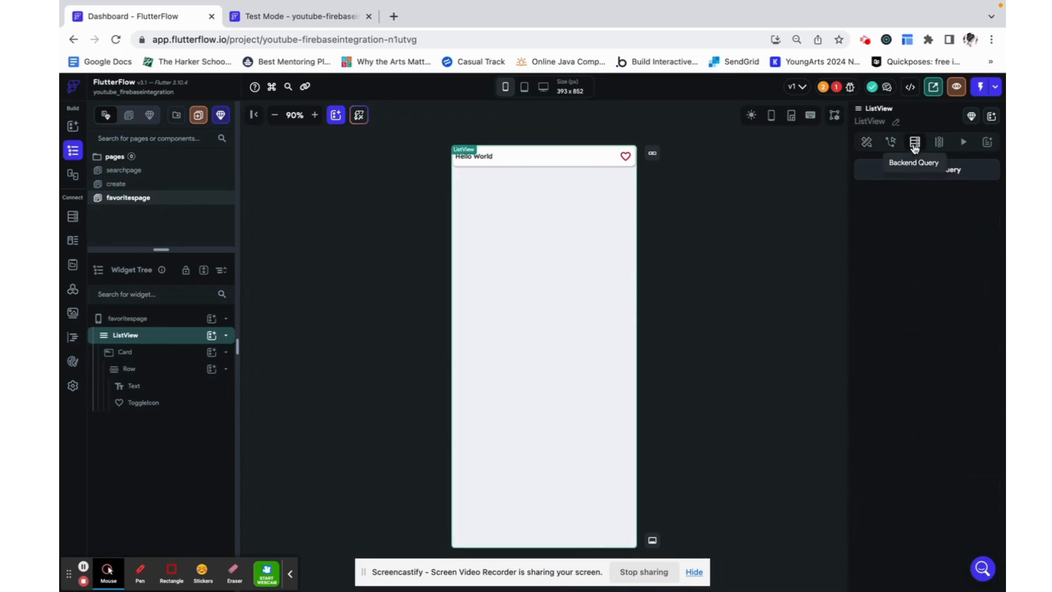
- Bind the ListView to a Query Collection on fruit, generating one card per document
left_click(915, 141)
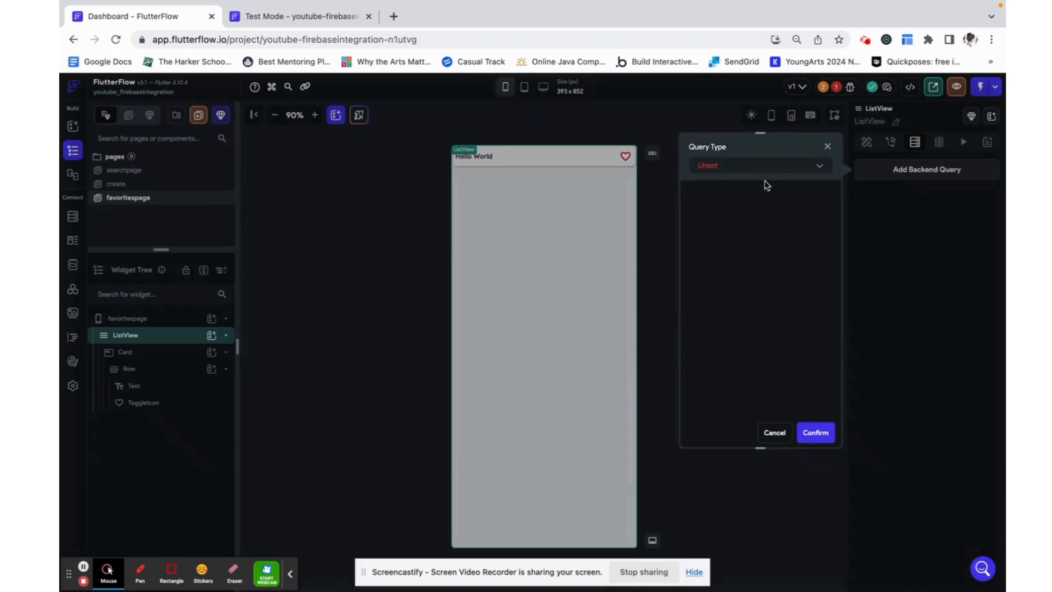
left_click(759, 166)
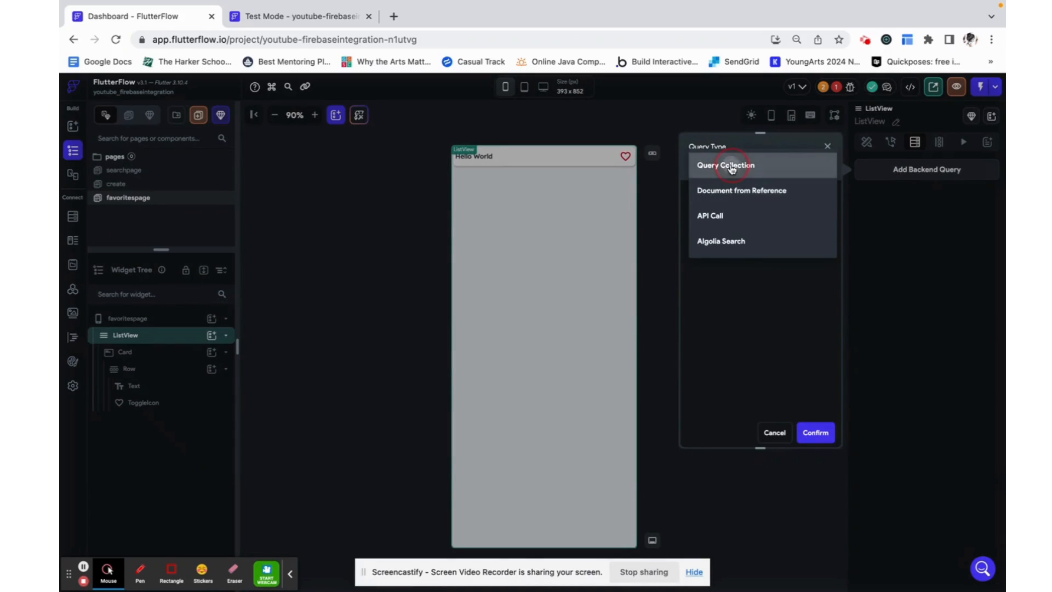
left_click(731, 166)
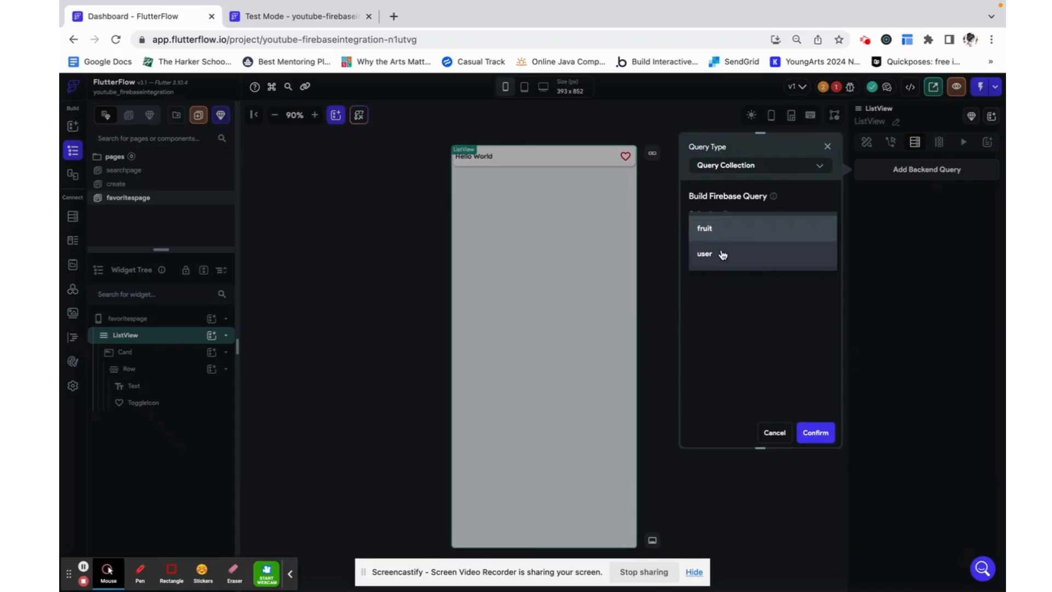
left_click(705, 228)
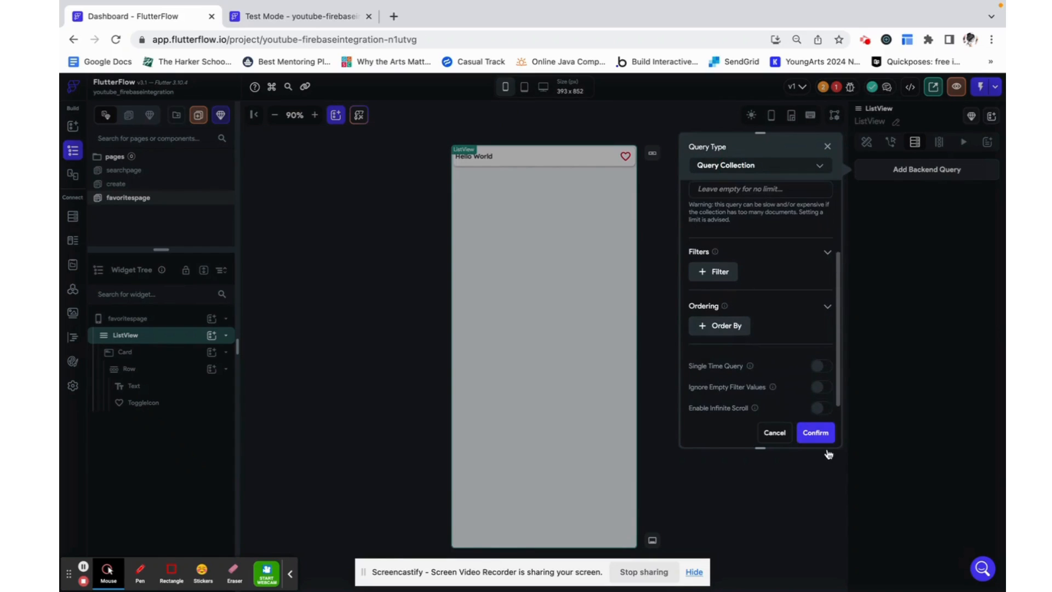
left_click(815, 432)
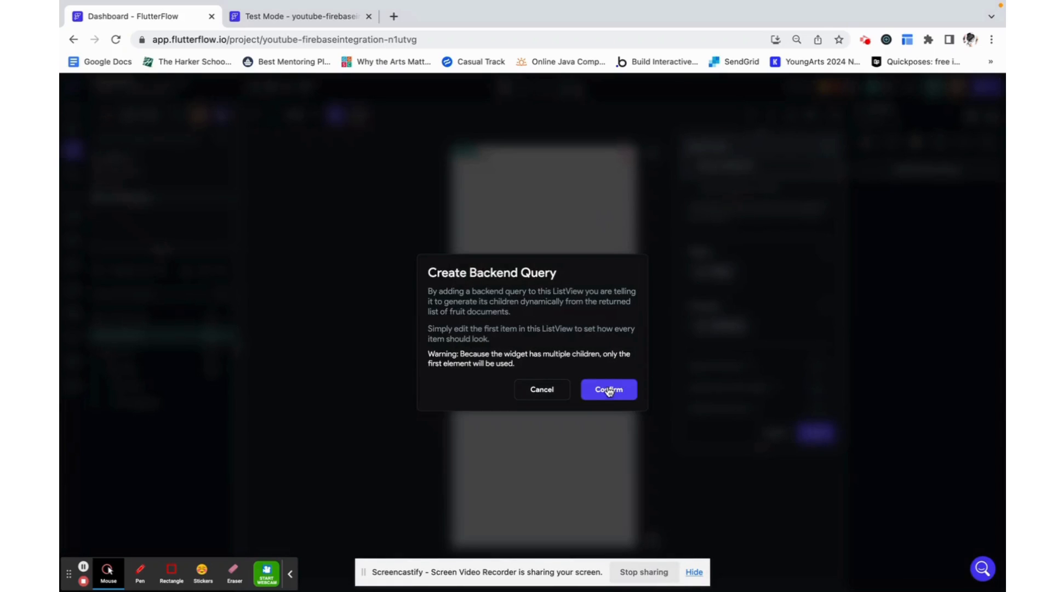
left_click(609, 389)
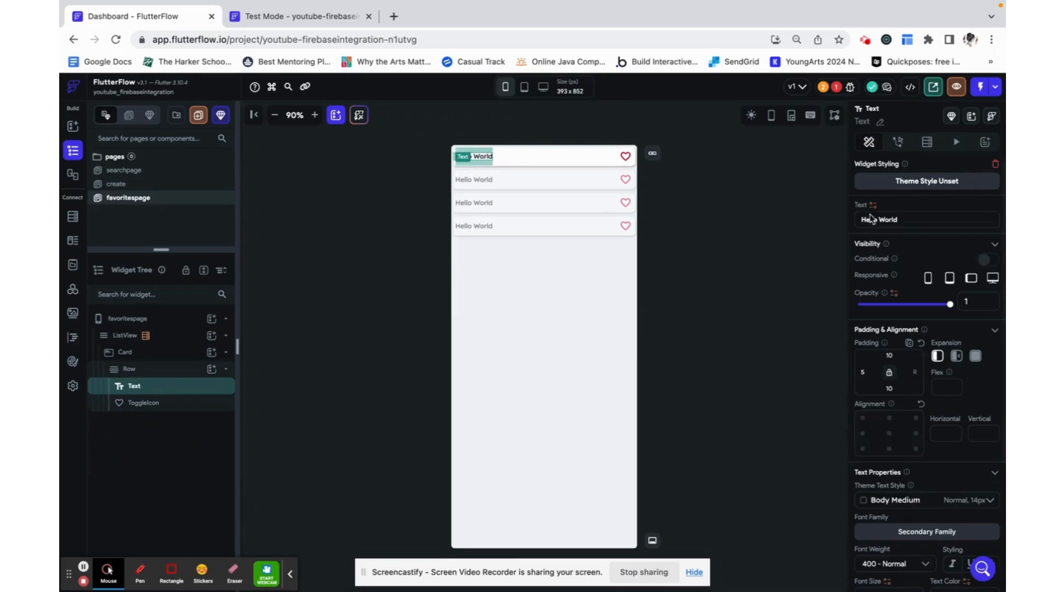
left_click(872, 204)
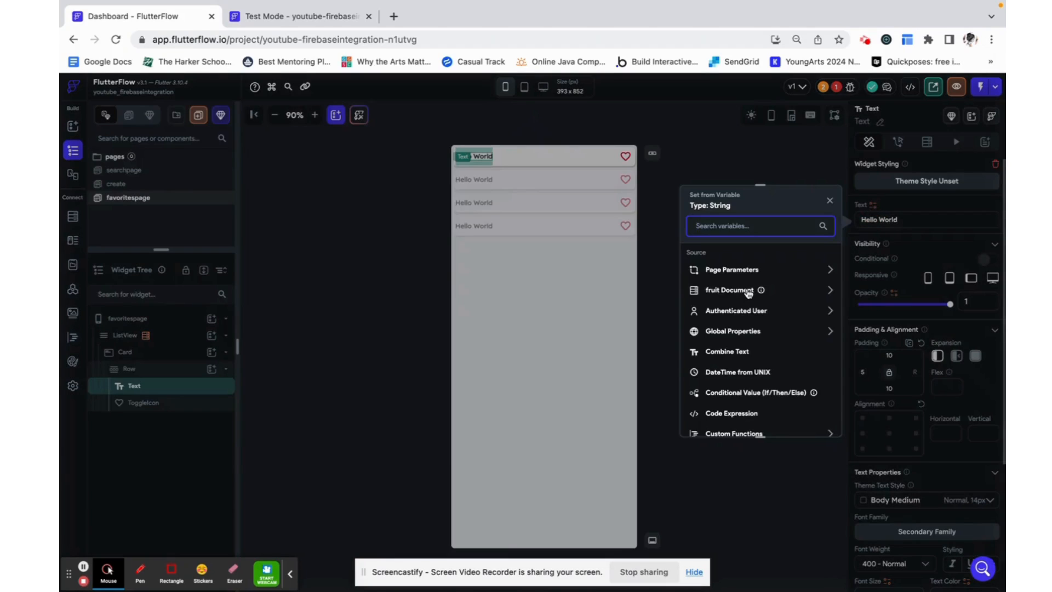
left_click(730, 289)
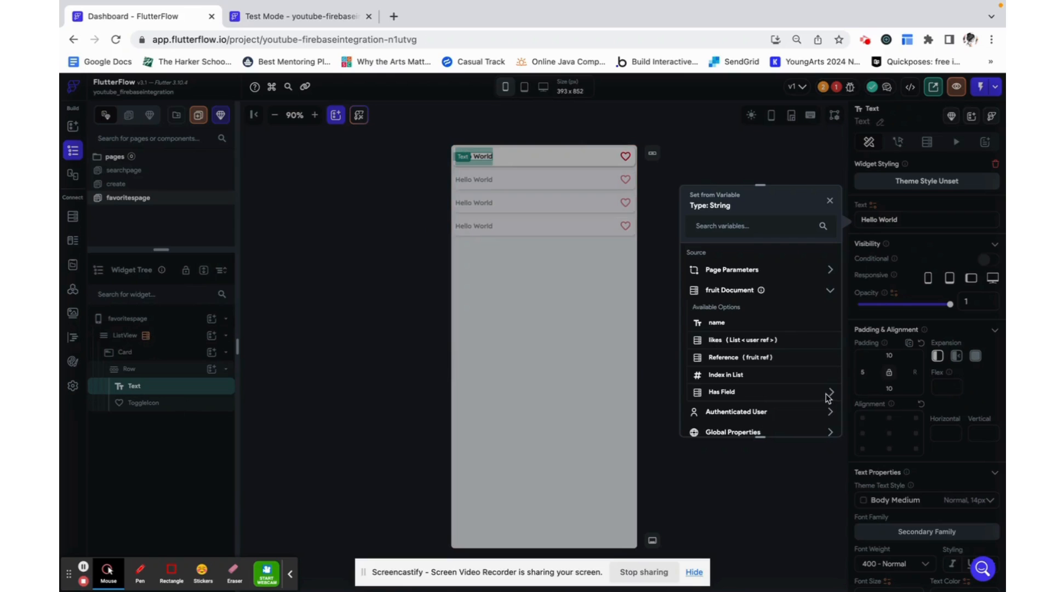
left_click(716, 322)
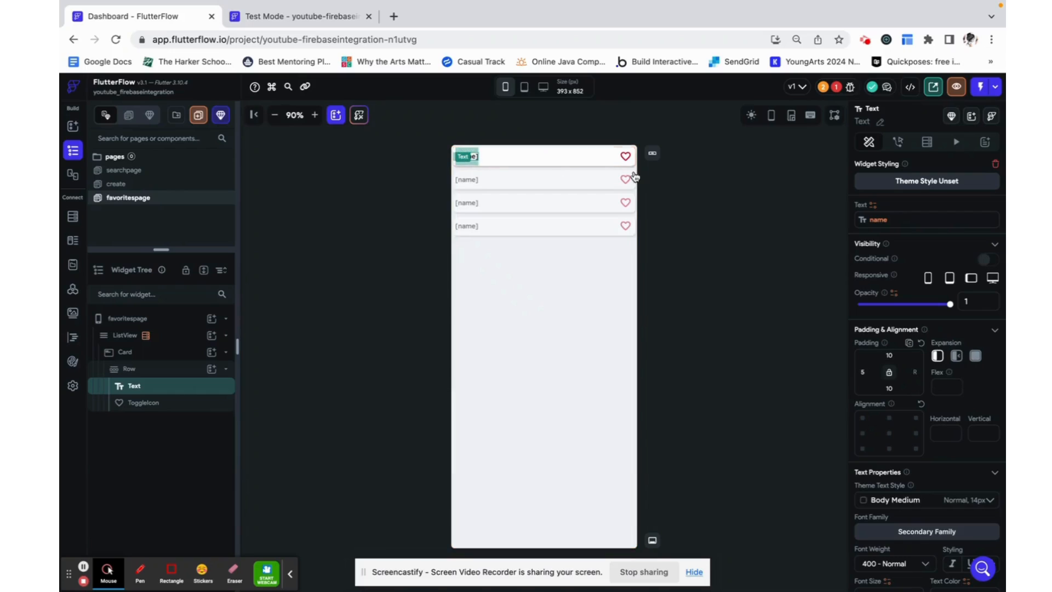
left_click(624, 156)
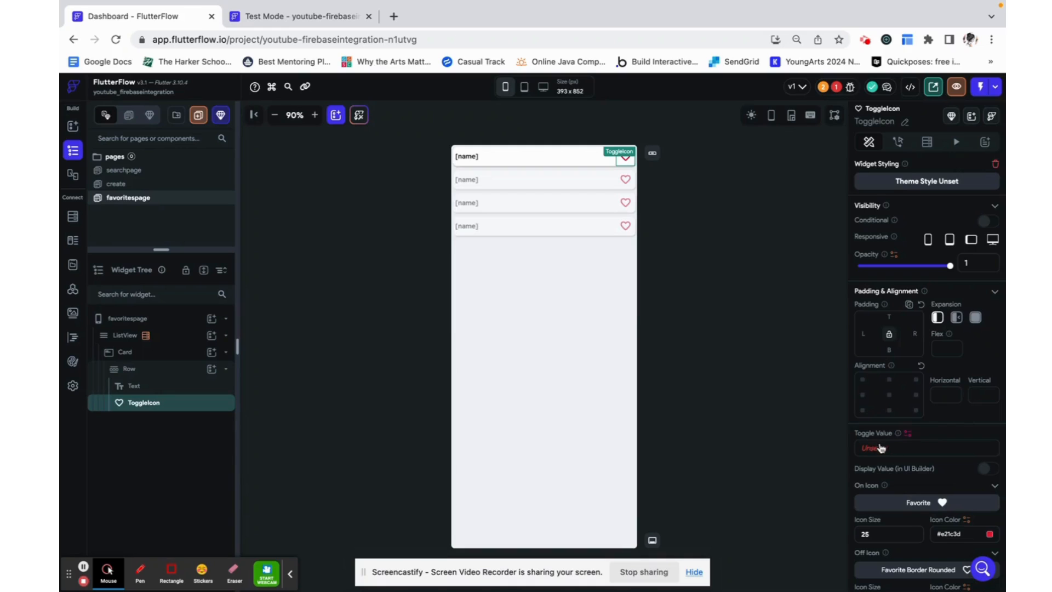
- Set Toggle Value to fruit likes List Contains Item with the Authenticated User Reference
left_click(880, 447)
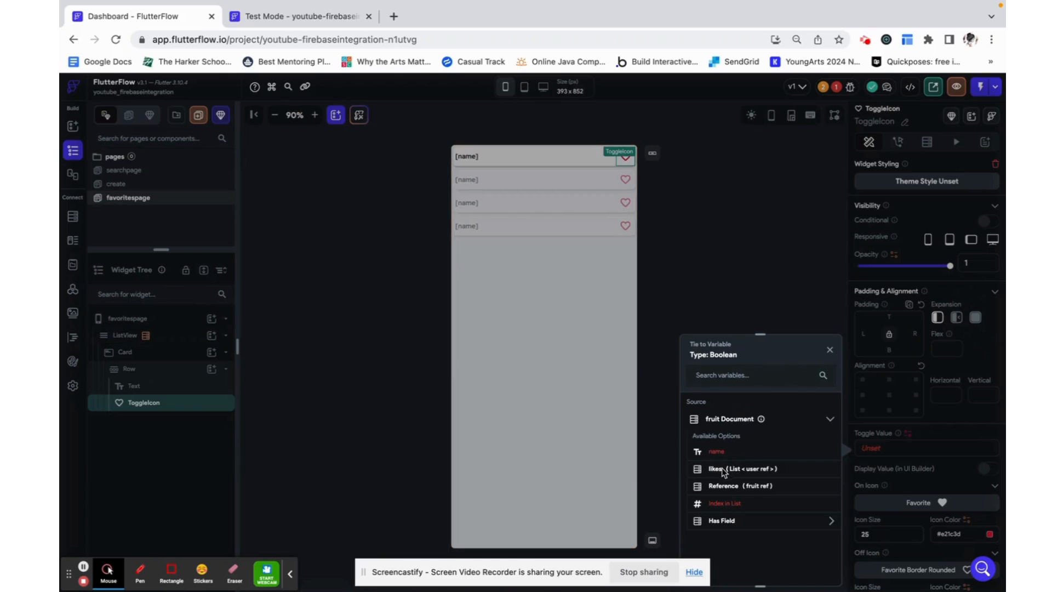
left_click(743, 468)
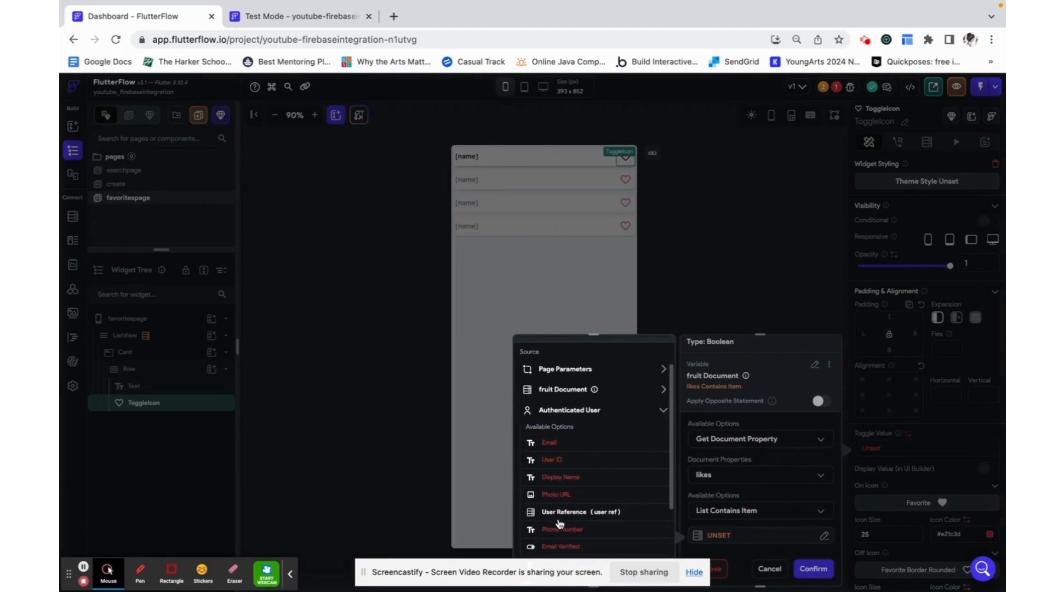
left_click(579, 512)
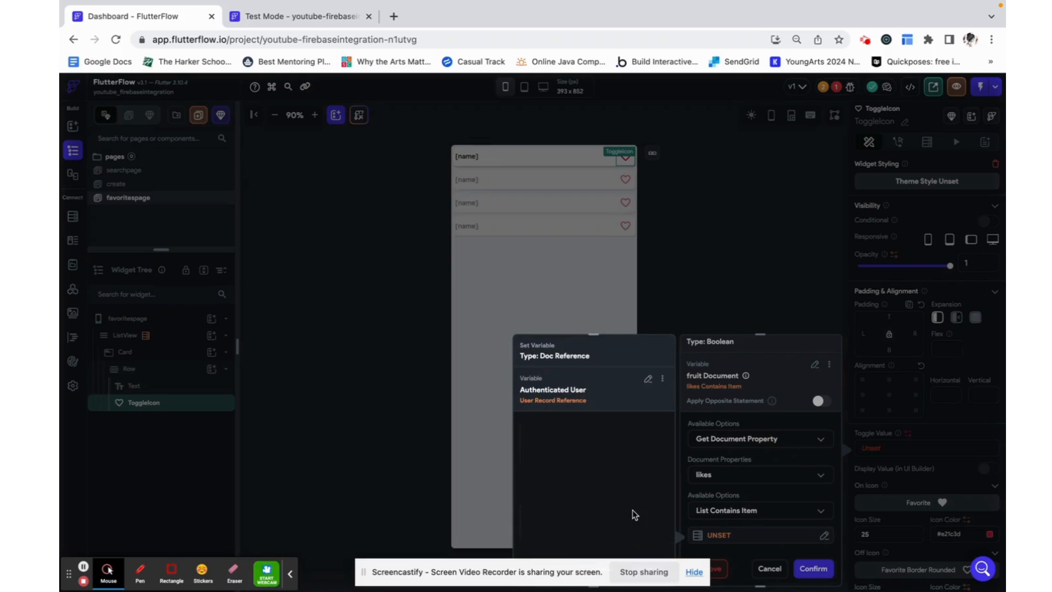
mouse_move(634, 587)
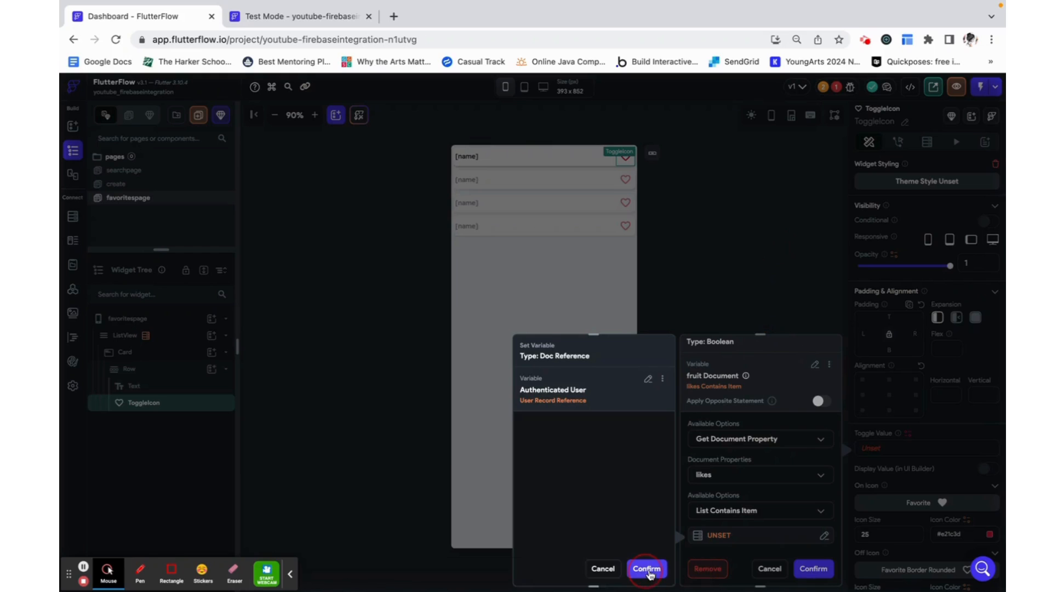
left_click(646, 569)
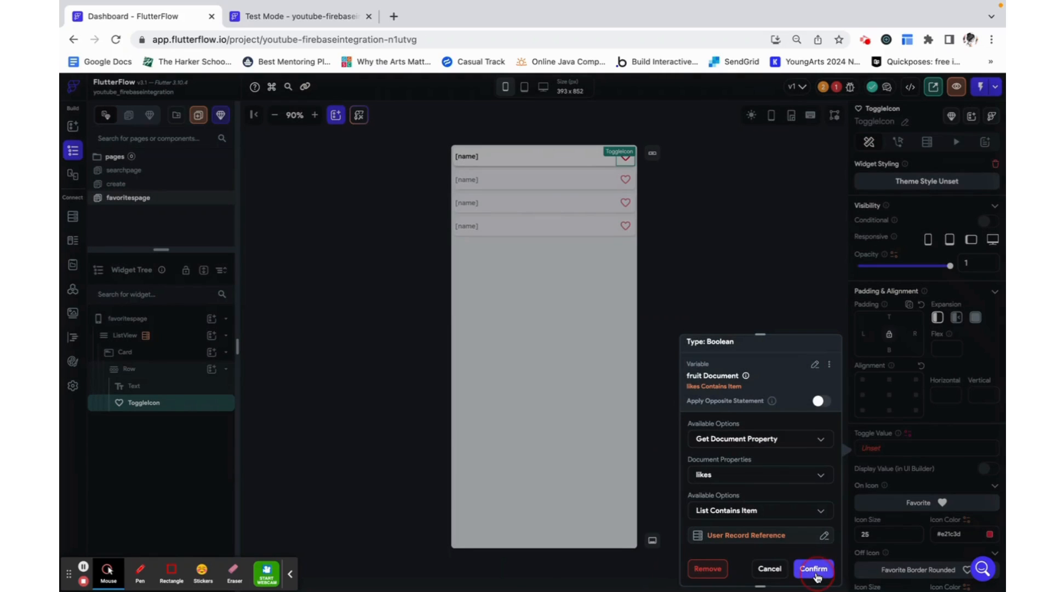
left_click(813, 569)
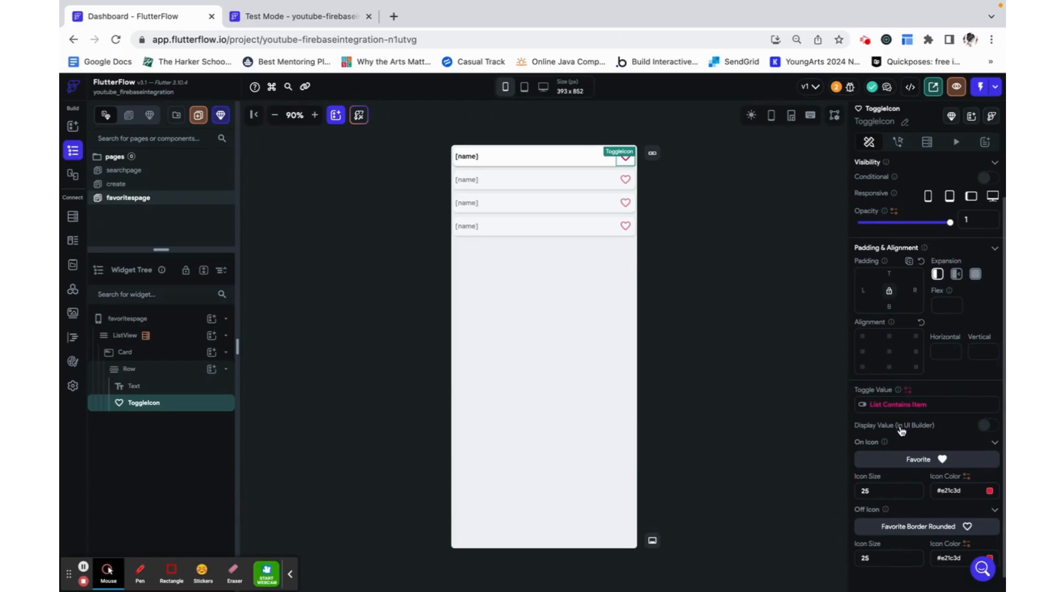
mouse_move(998, 506)
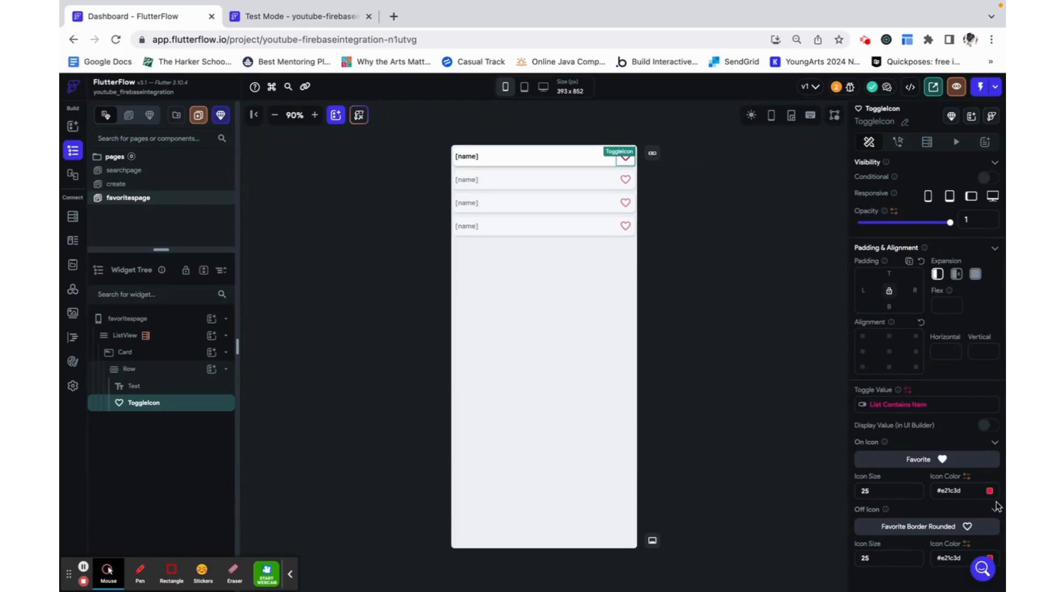
mouse_move(943, 26)
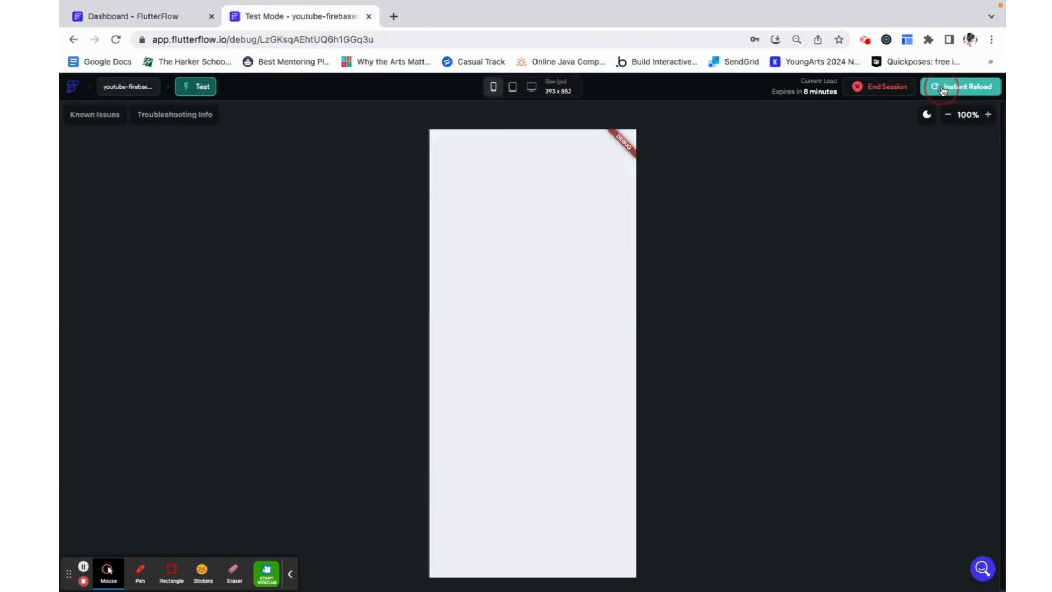
- Instant Reload test mode, toggle the watermelon heart, and return to the builder
left_click(963, 86)
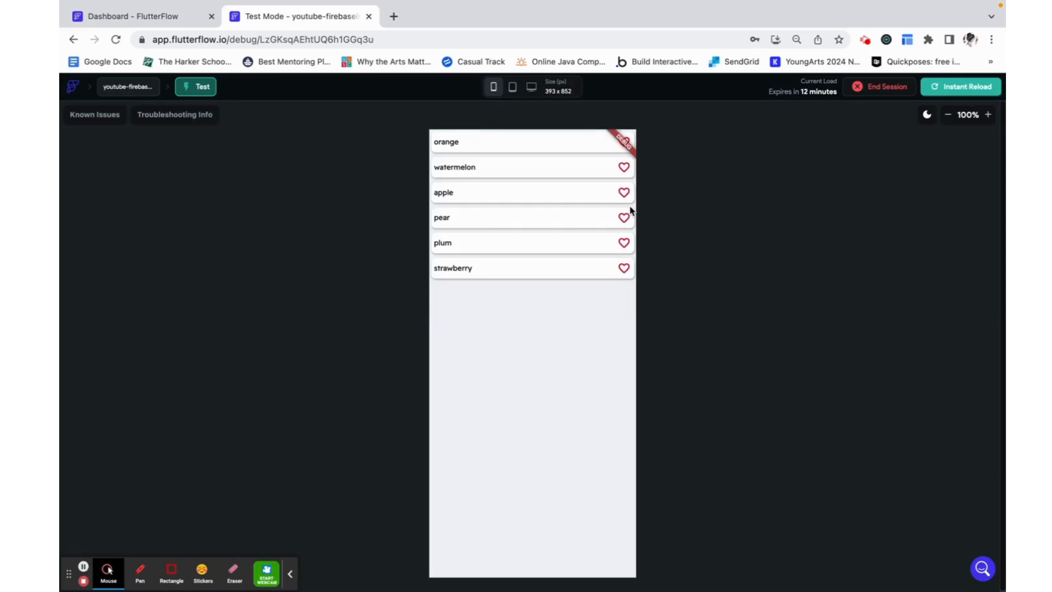
mouse_move(458, 196)
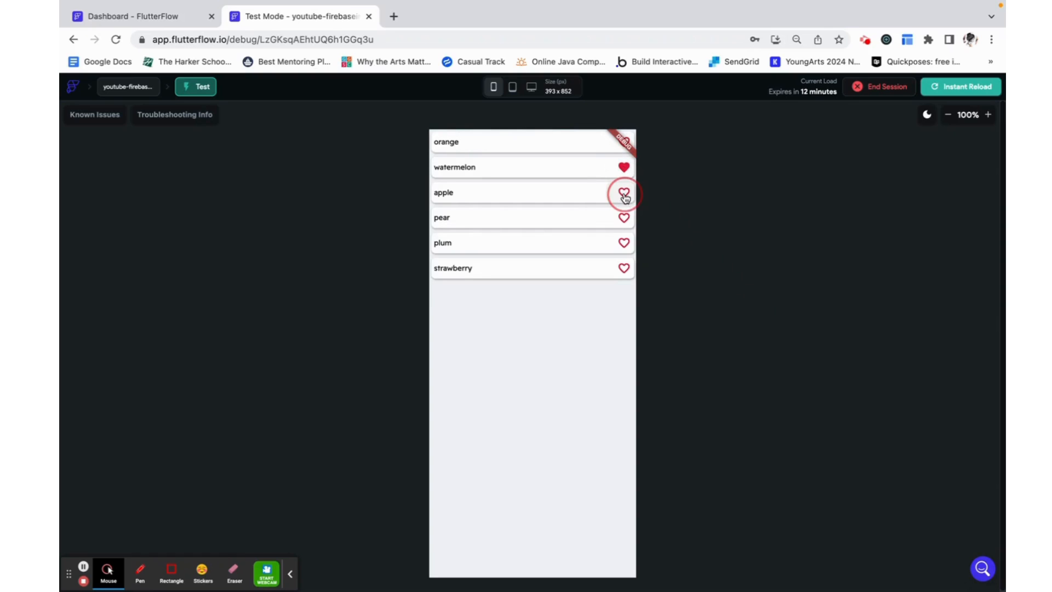
left_click(623, 193)
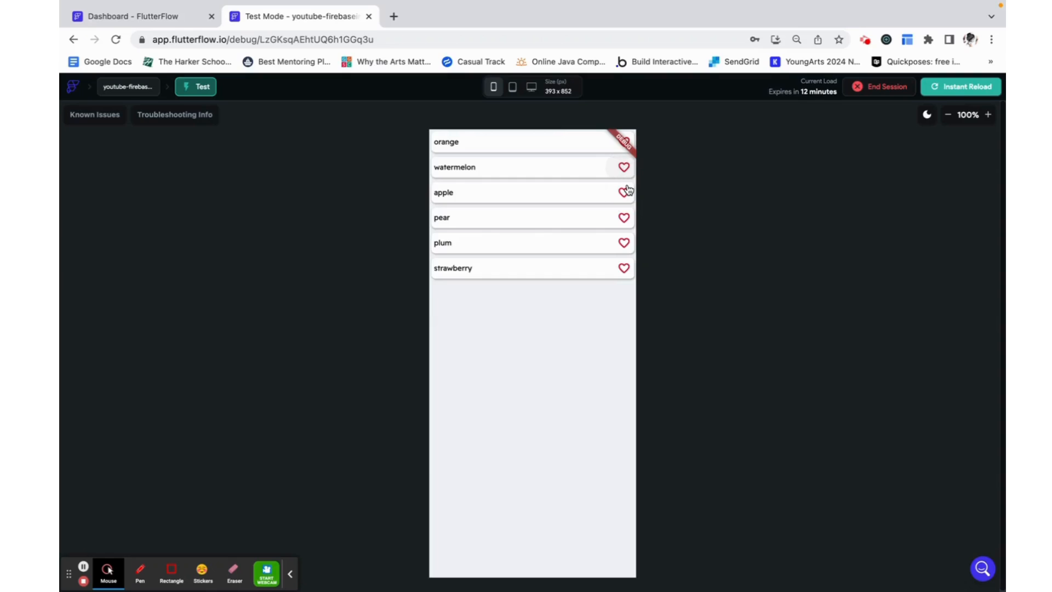
left_click(133, 16)
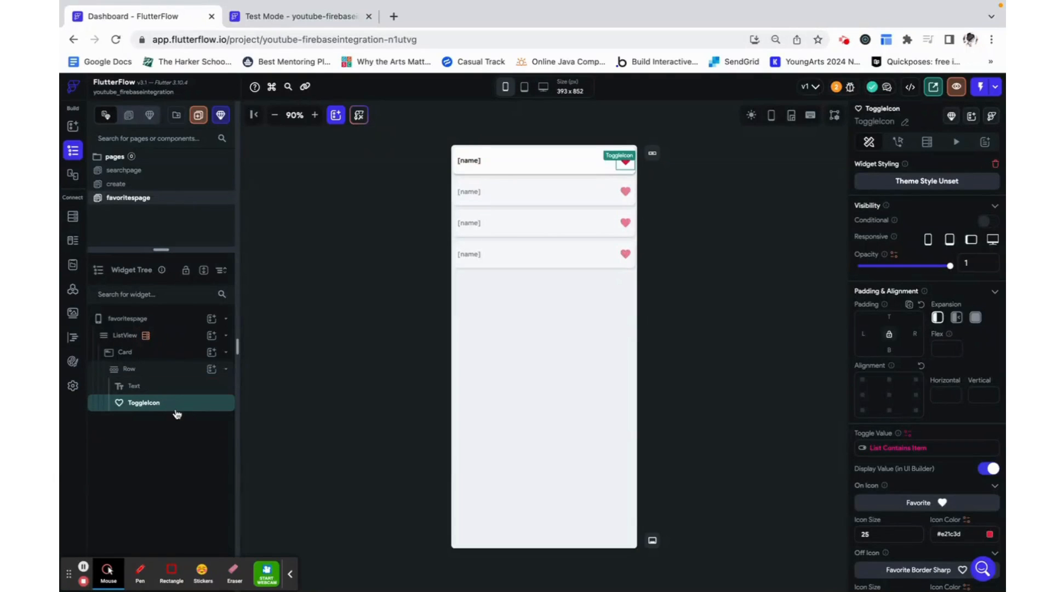
- Wrap the ToggleIcon in a Column and add a Text child beneath it
right_click(142, 402)
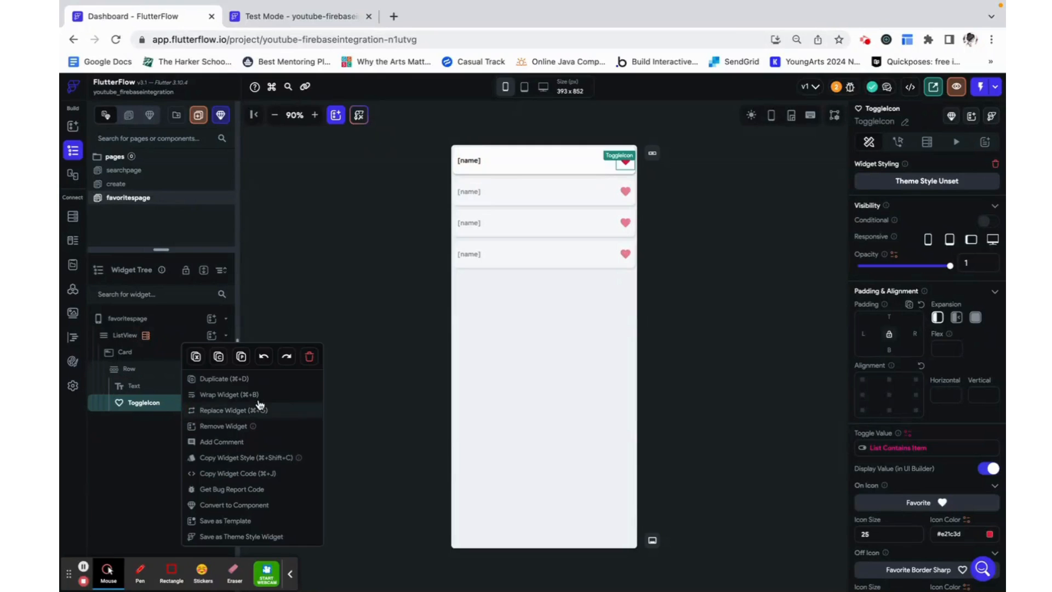
left_click(247, 394)
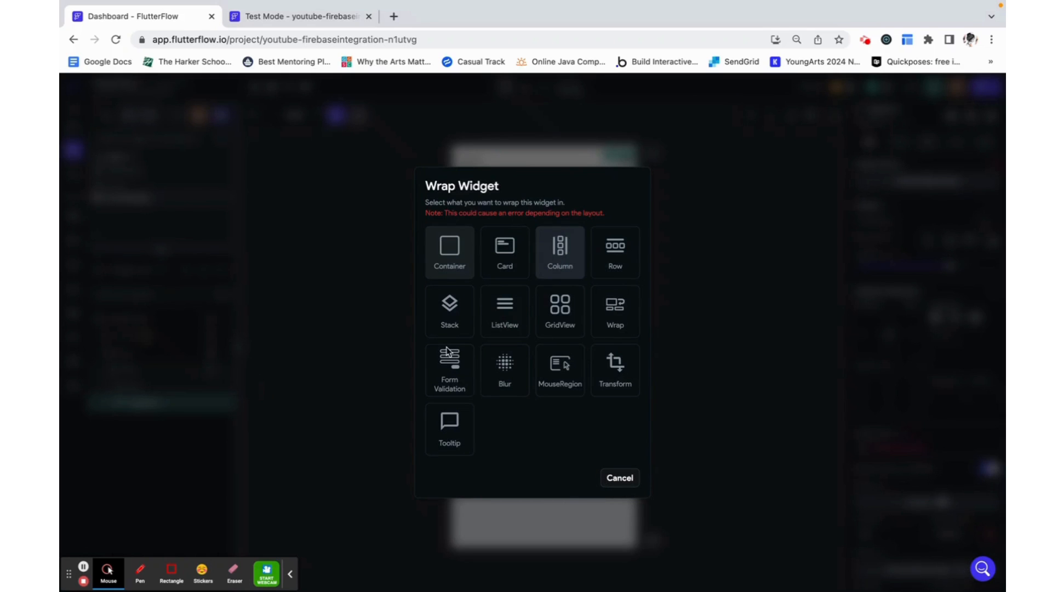
left_click(561, 253)
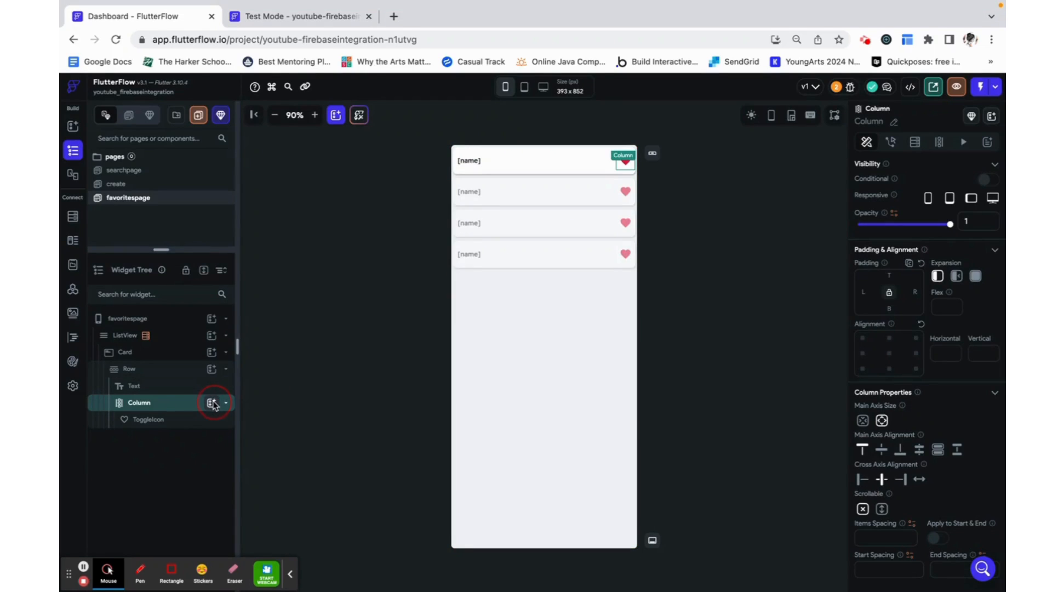
left_click(211, 402)
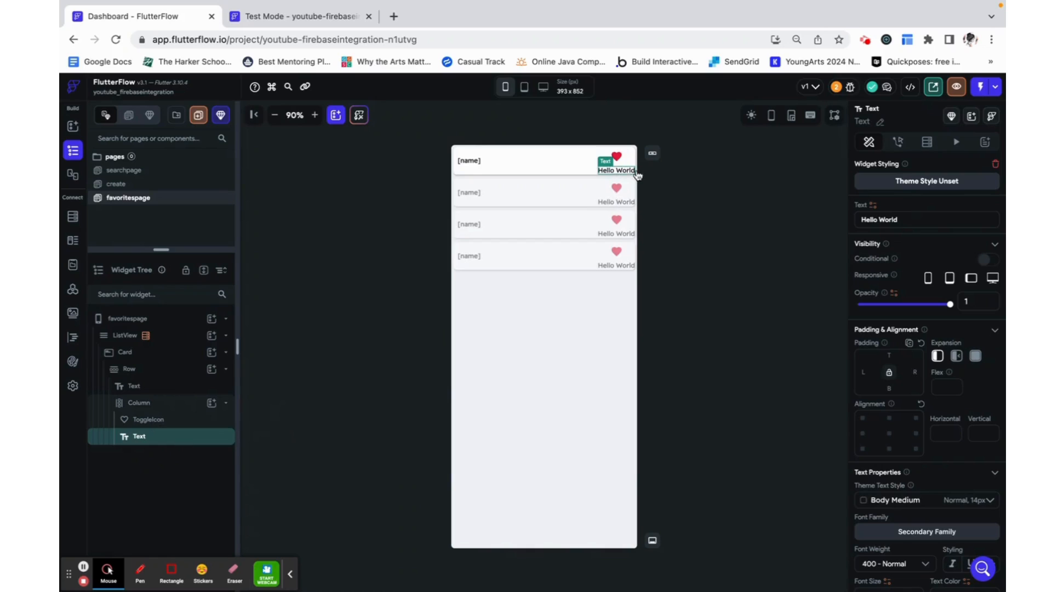
mouse_move(871, 210)
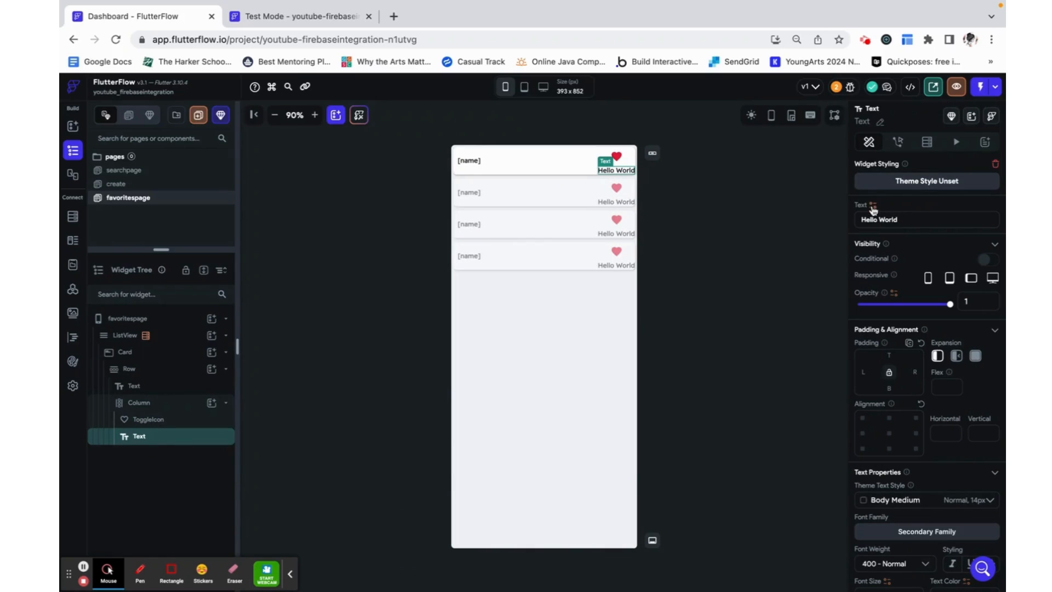
- Bind the label to fruit Document > likes > Number of Items and confirm
left_click(871, 205)
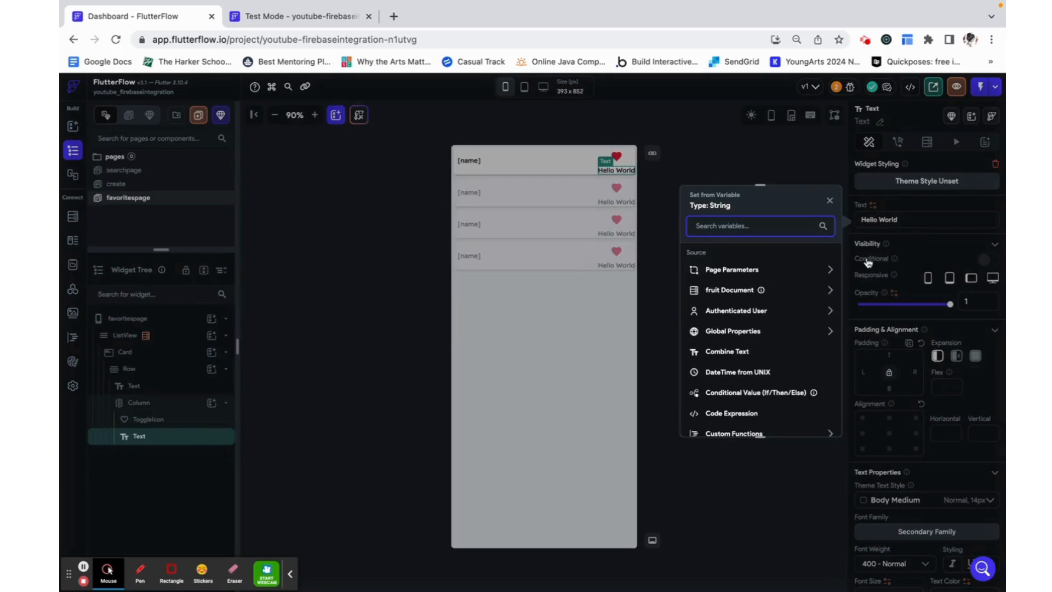
left_click(731, 290)
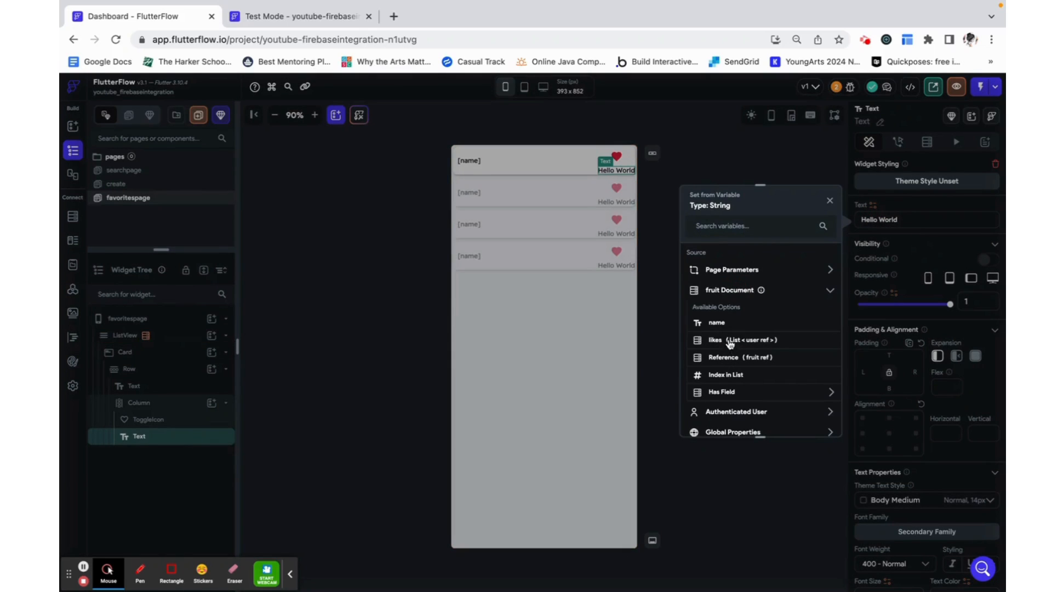
left_click(716, 322)
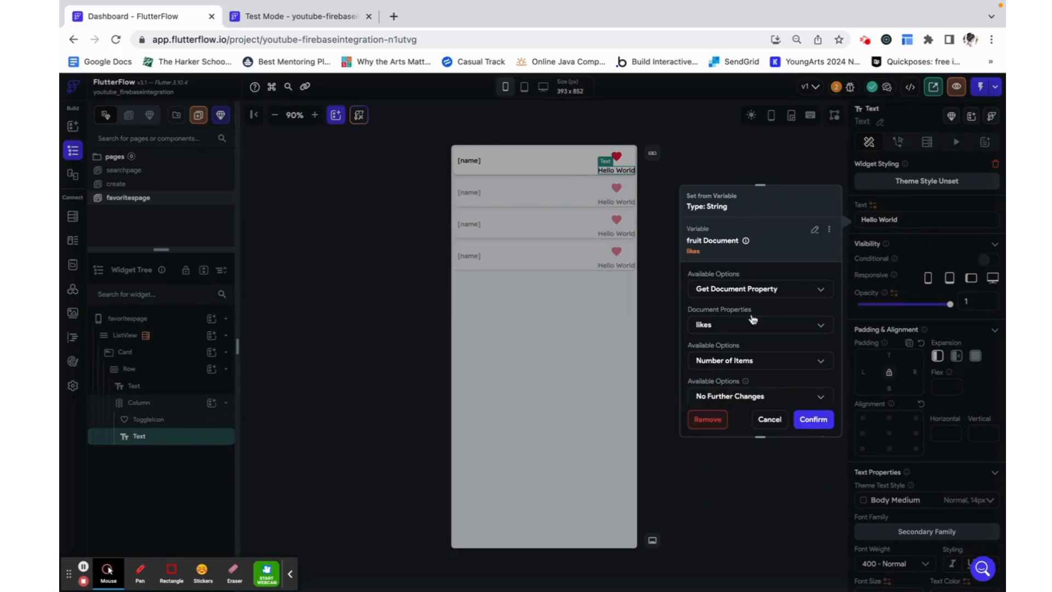
left_click(812, 420)
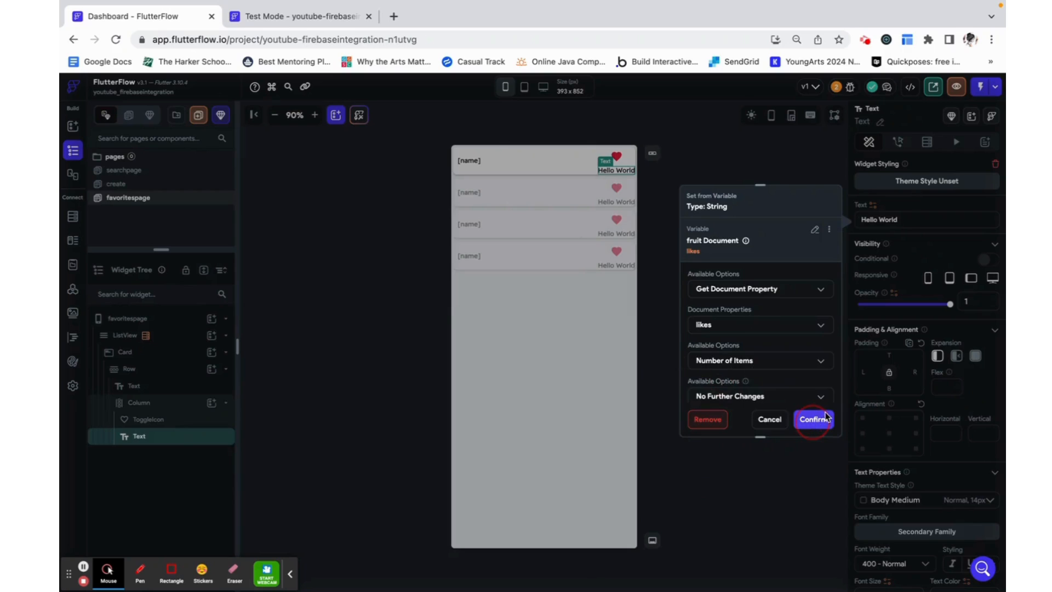
left_click(813, 420)
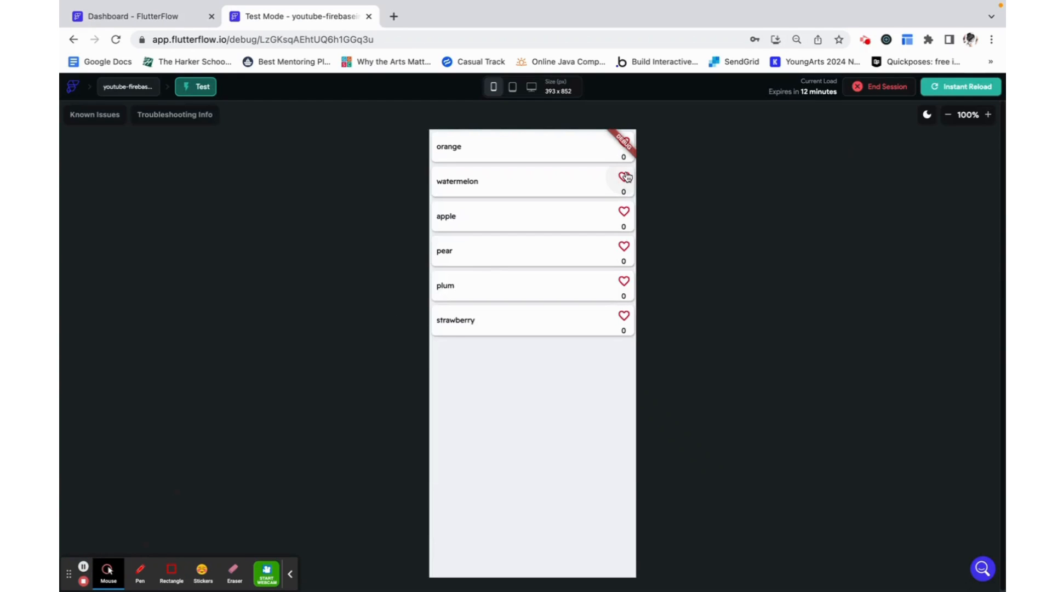
- Tap the watermelon heart in the test app to like it
left_click(623, 177)
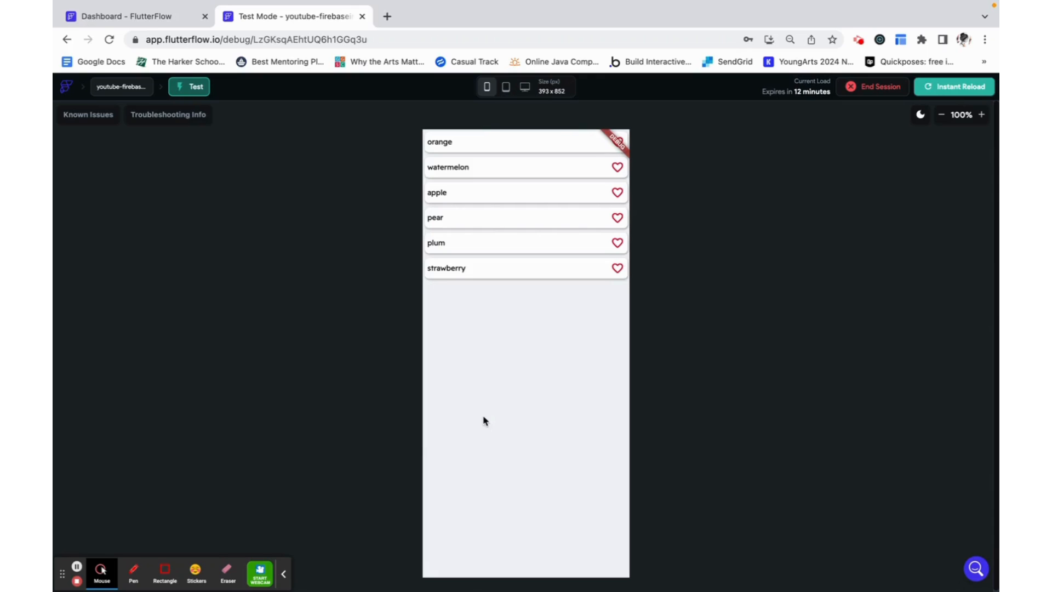
mouse_move(609, 363)
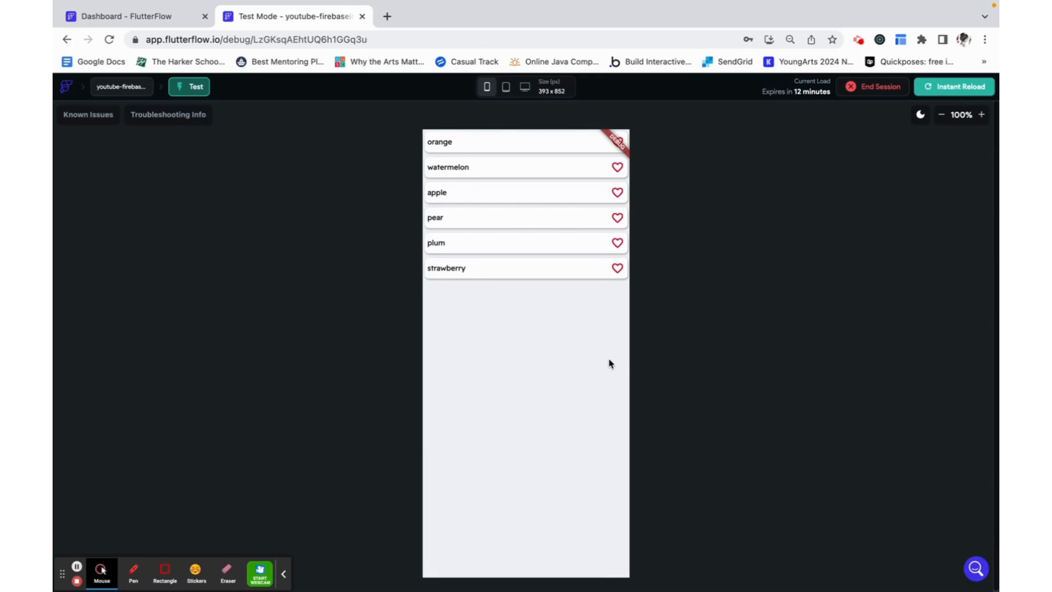